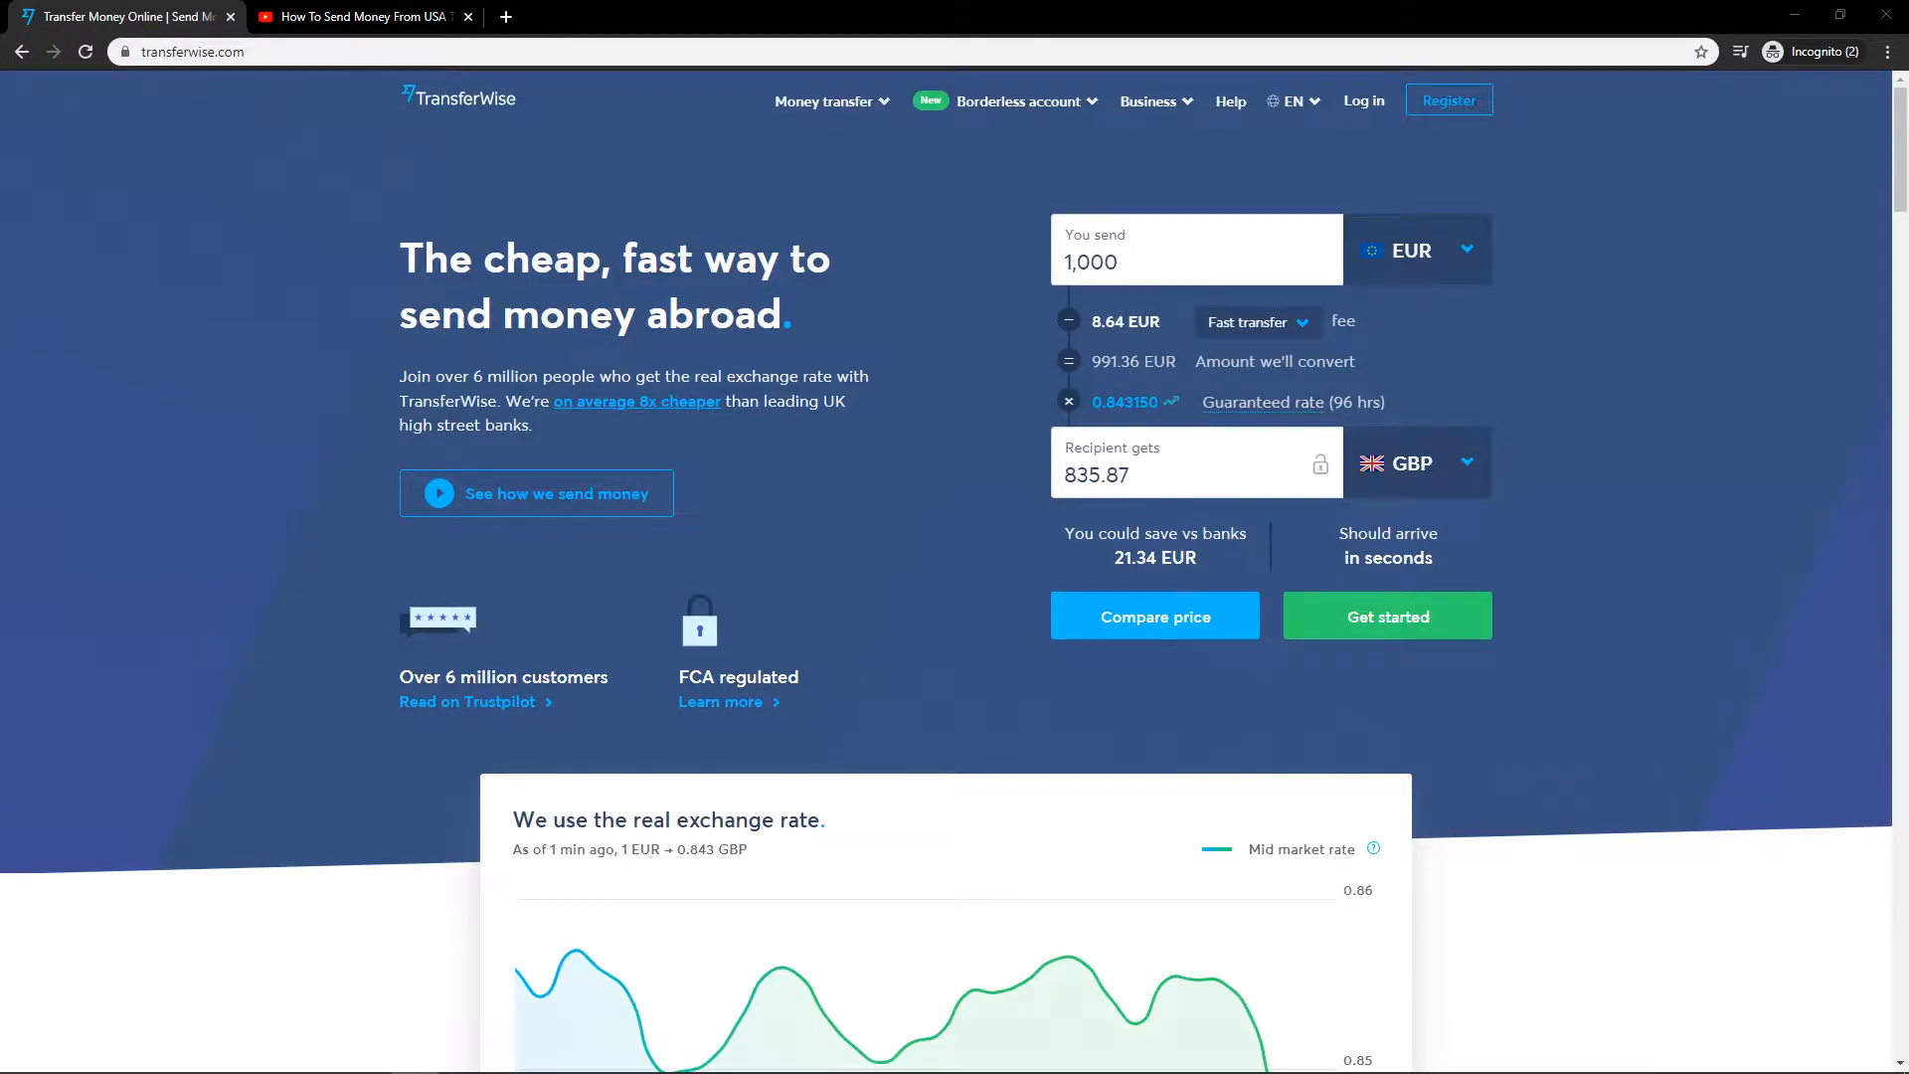
pyautogui.moveTo(1536, 221)
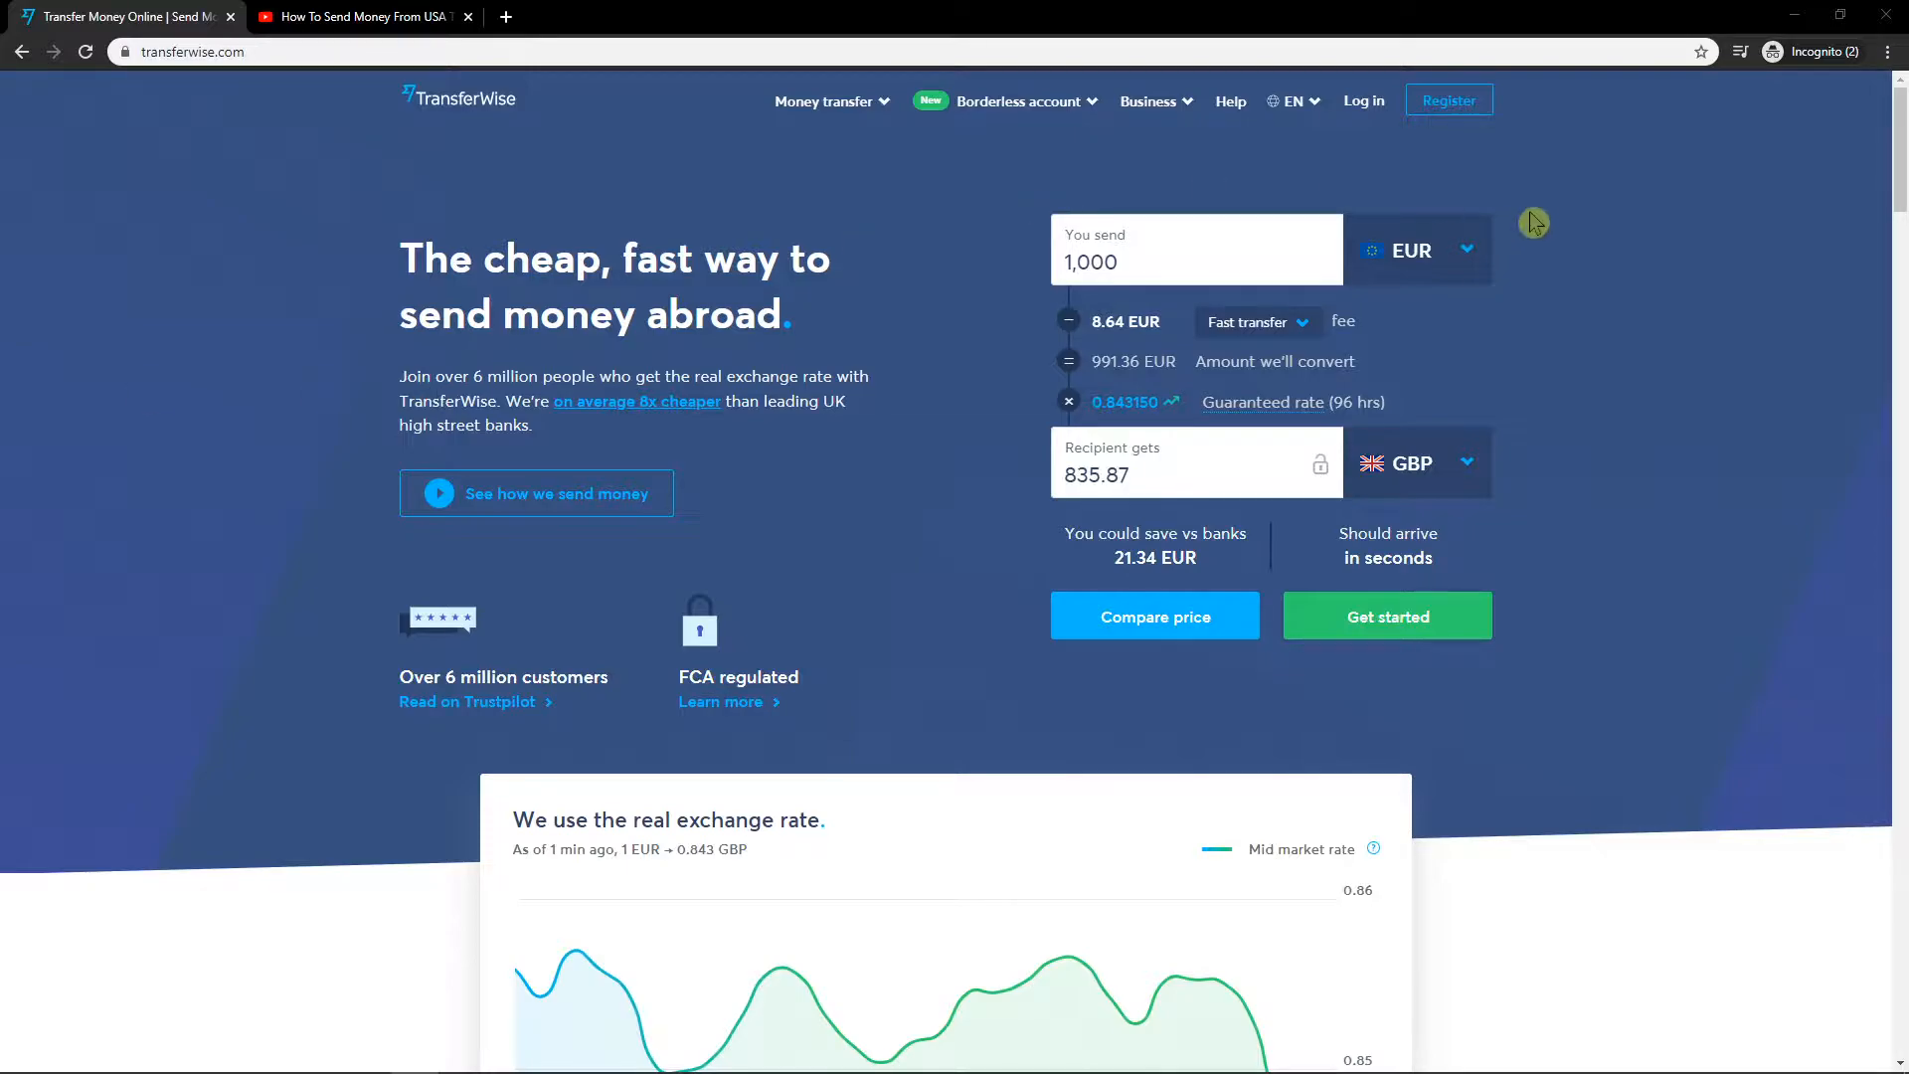
pyautogui.moveTo(475, 25)
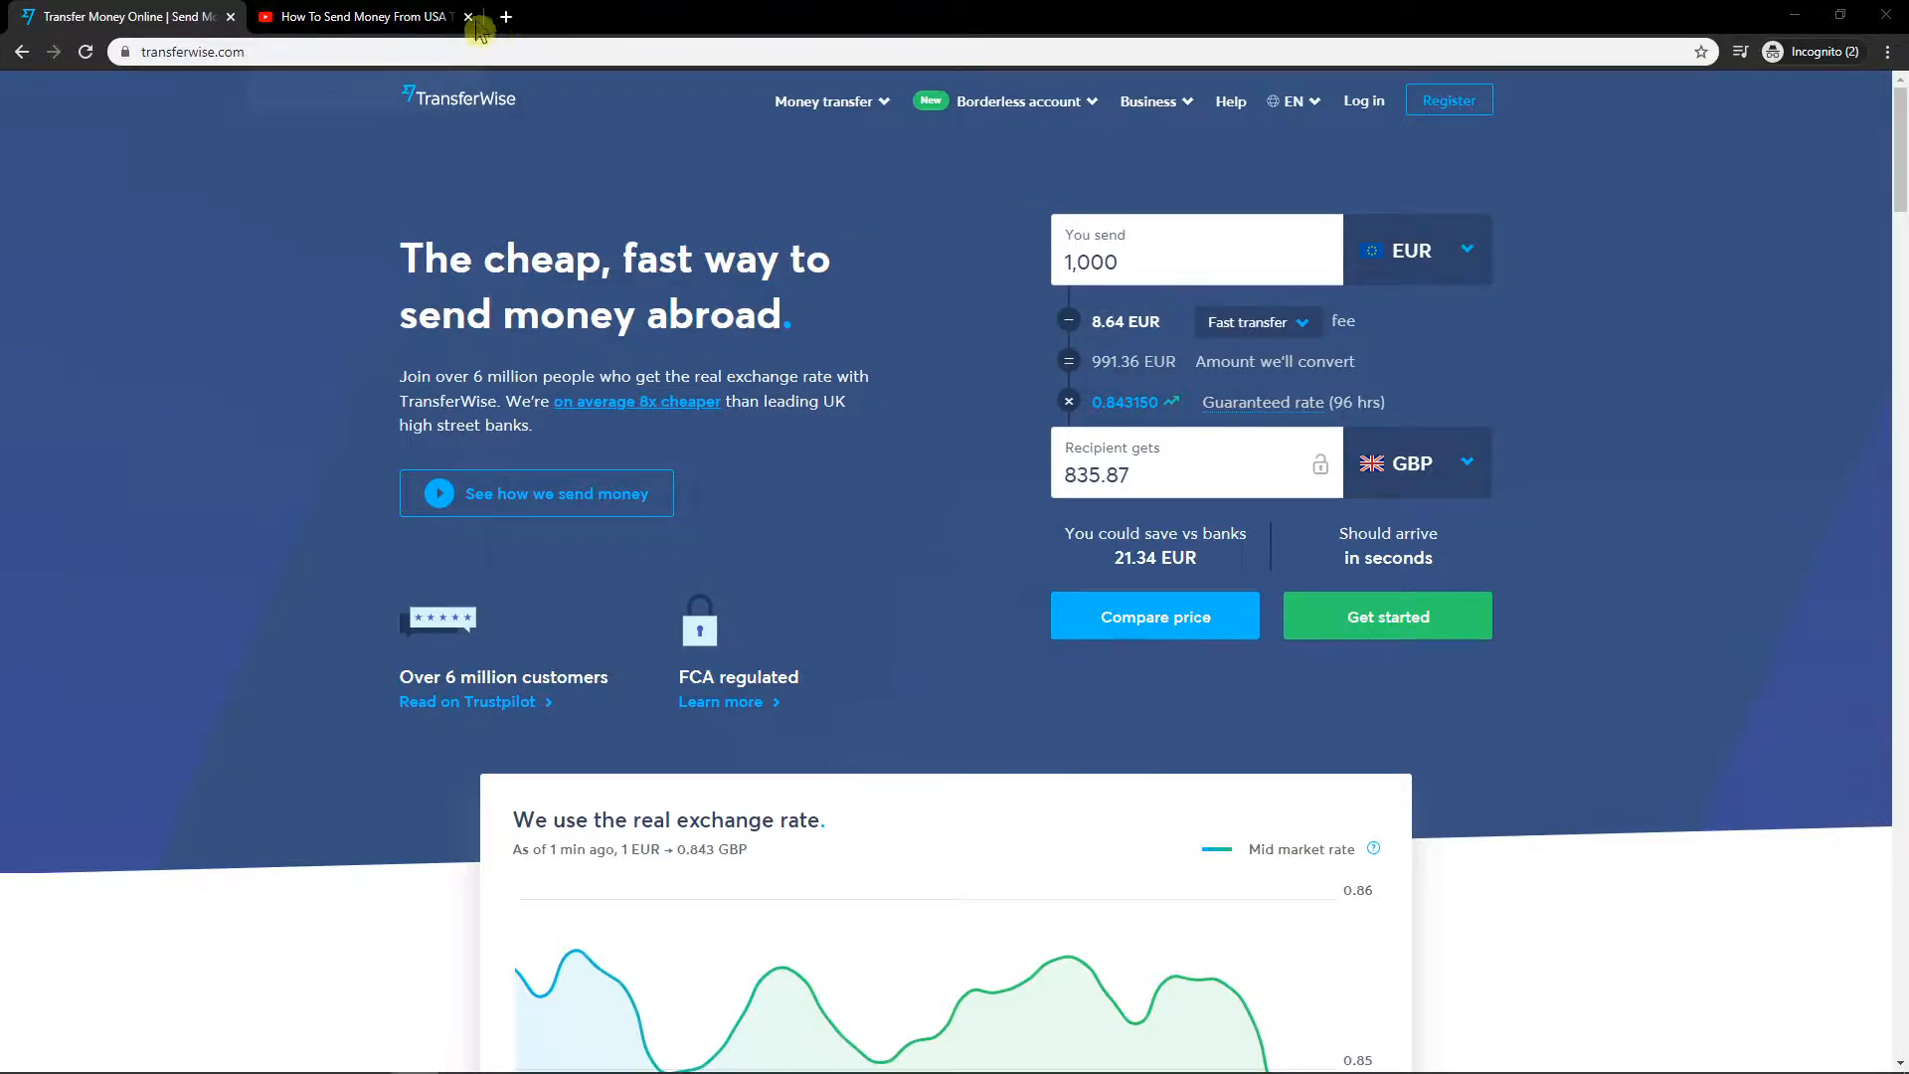
# Reach the TransferWise registration page from the video page's Register link.
pyautogui.click(360, 16)
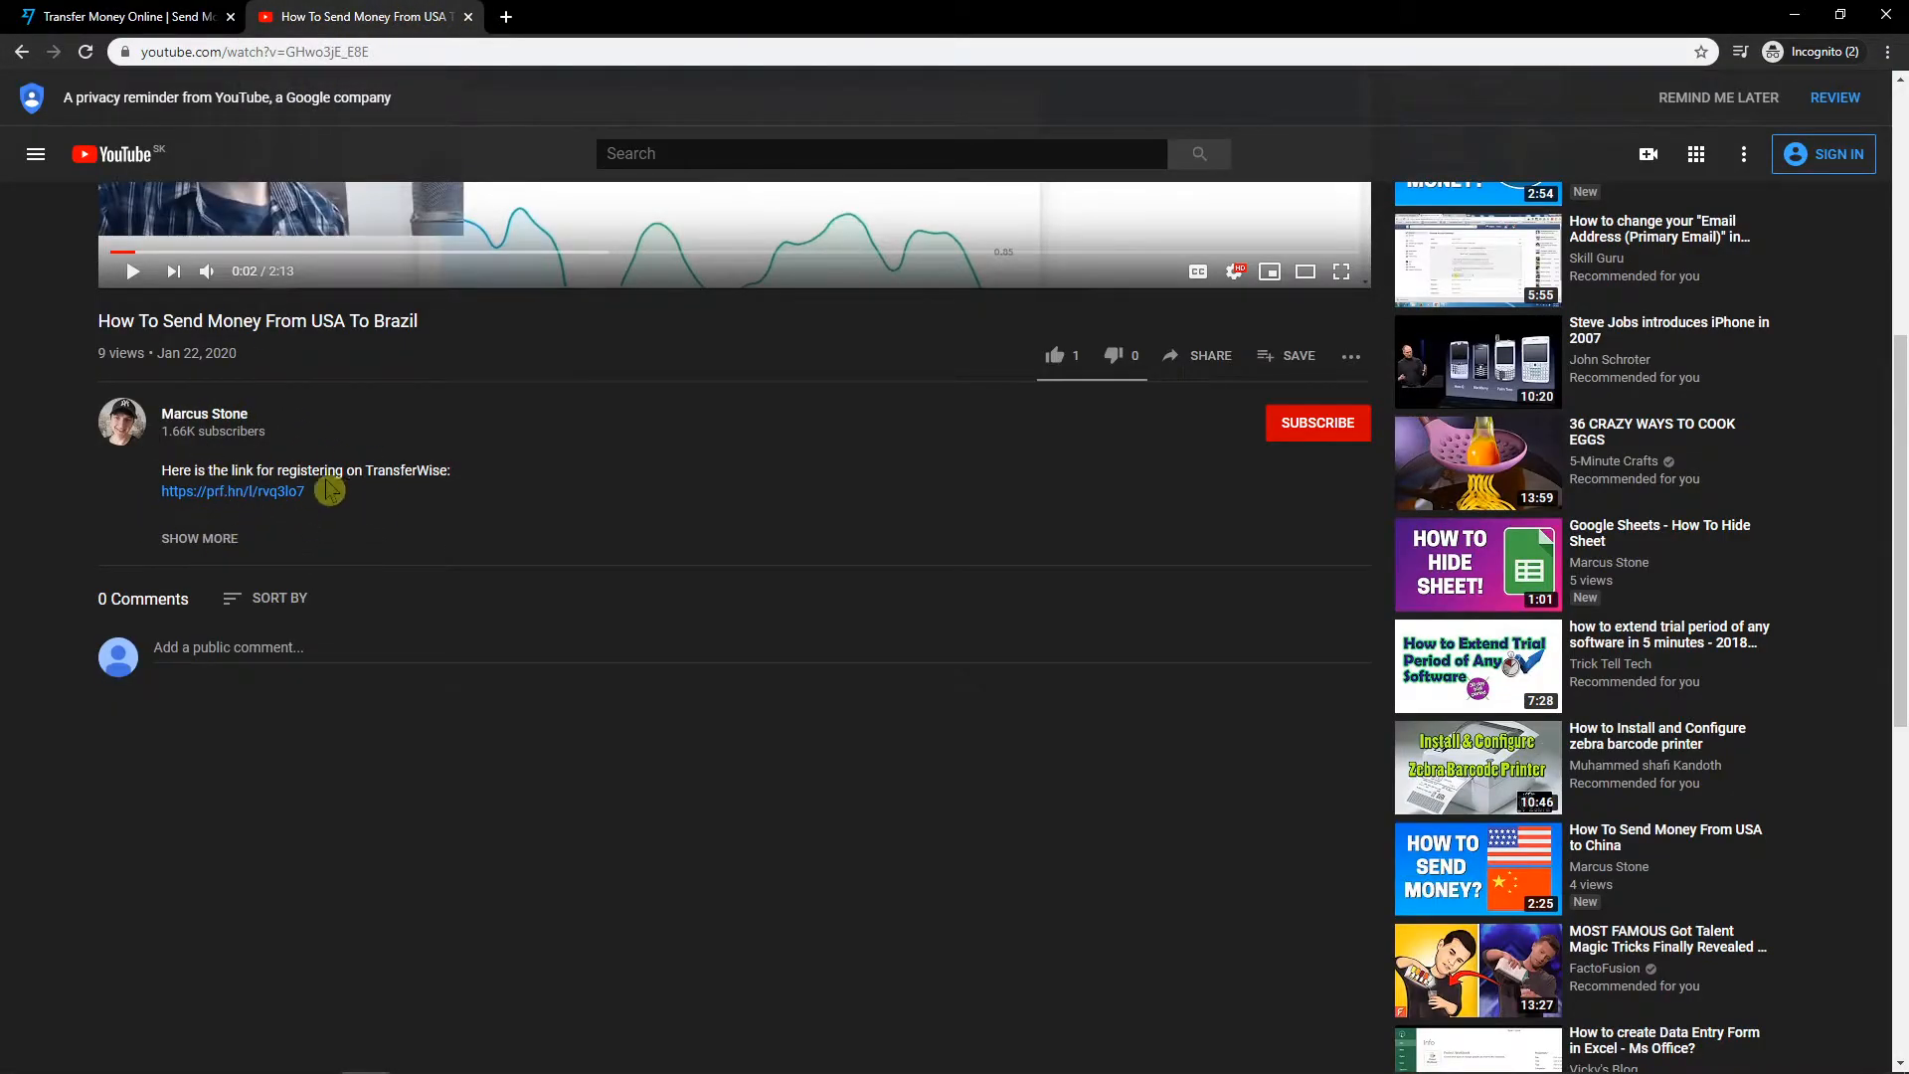
pyautogui.moveTo(282, 503)
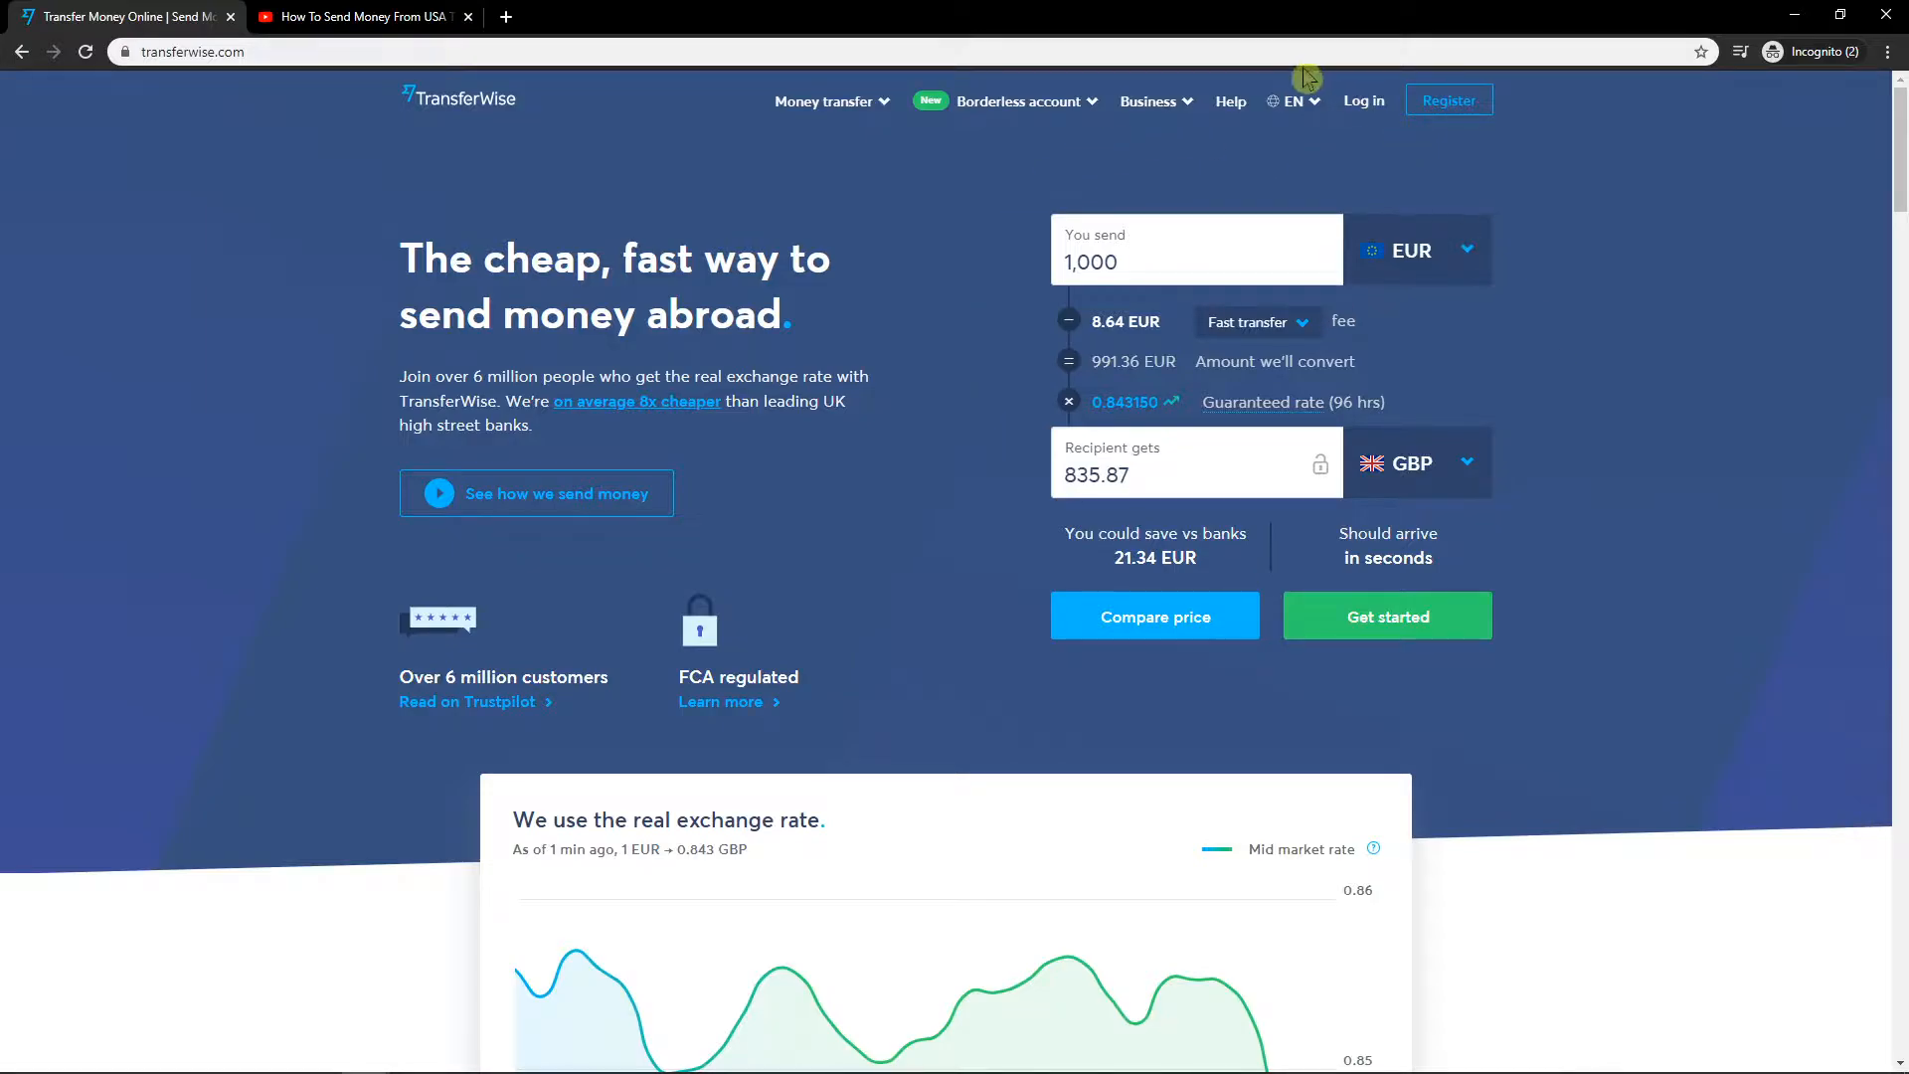
pyautogui.click(1448, 100)
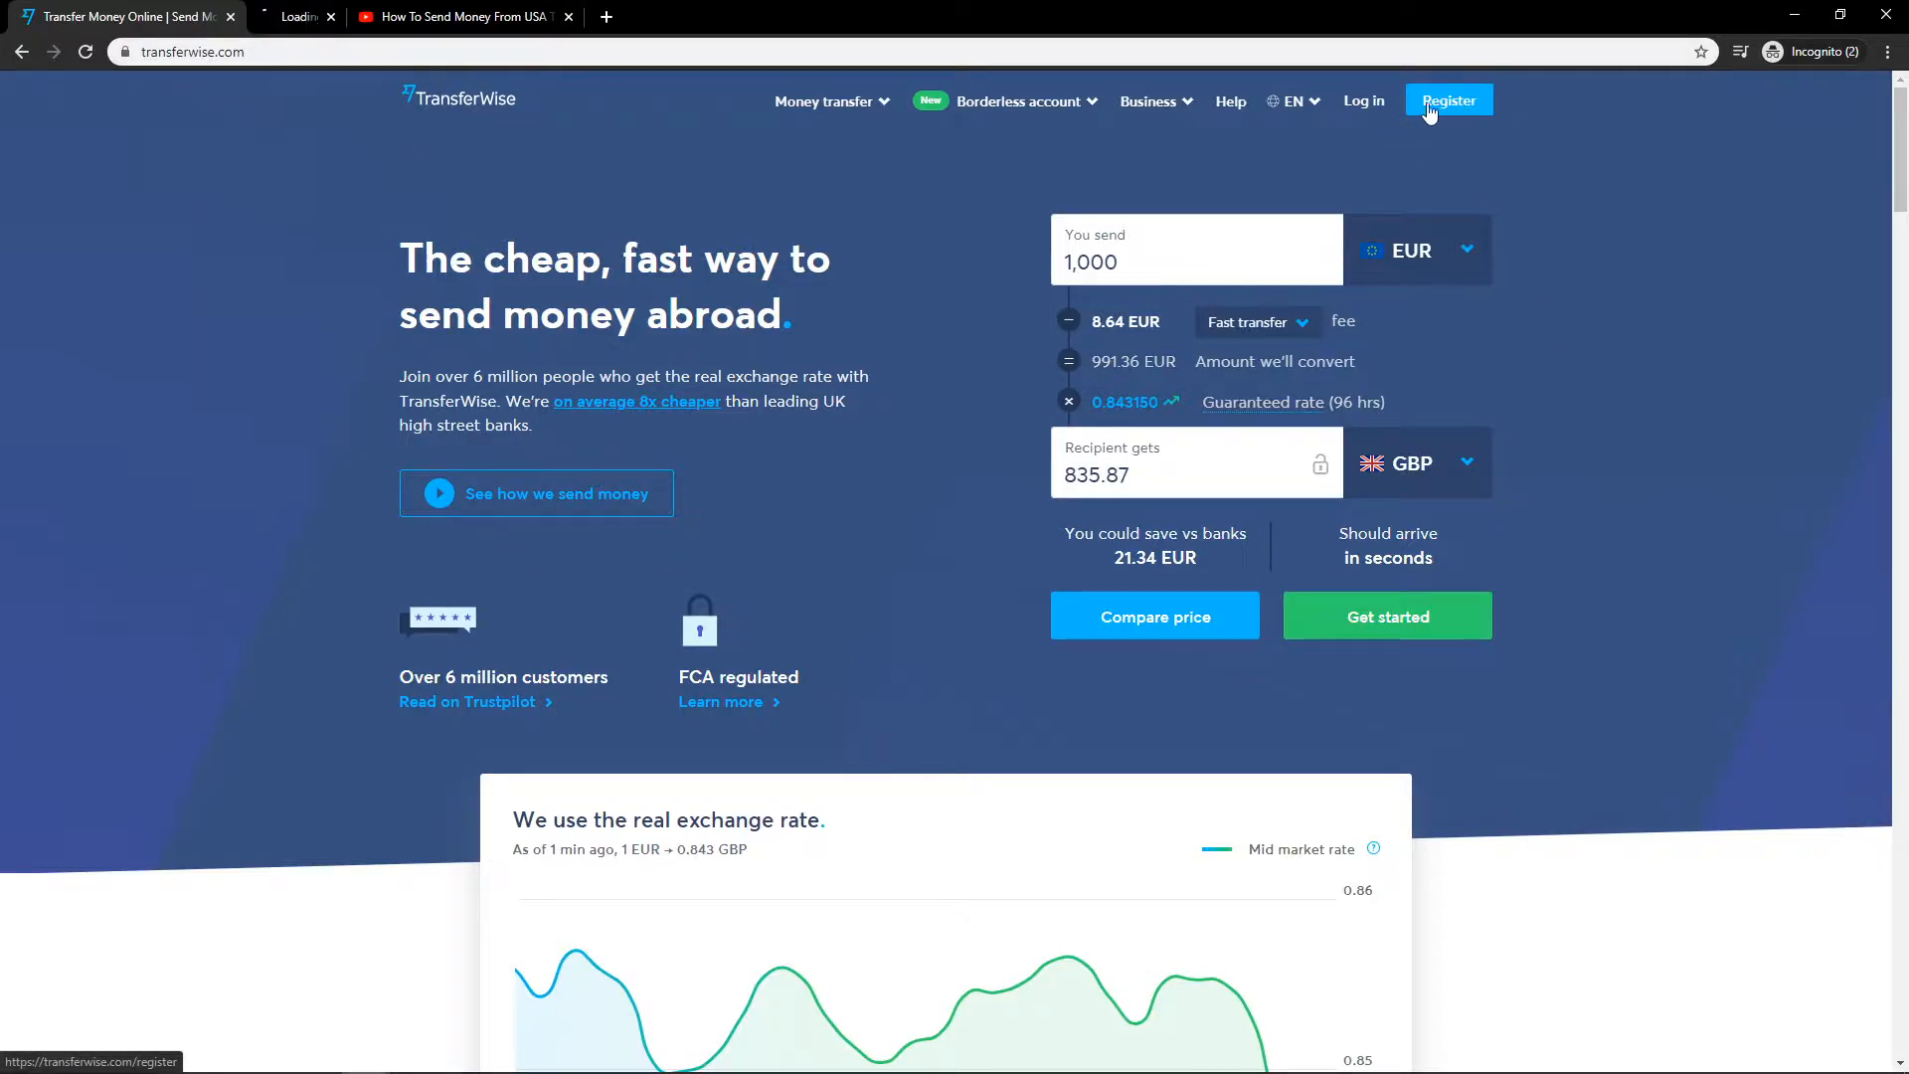
pyautogui.click(1448, 99)
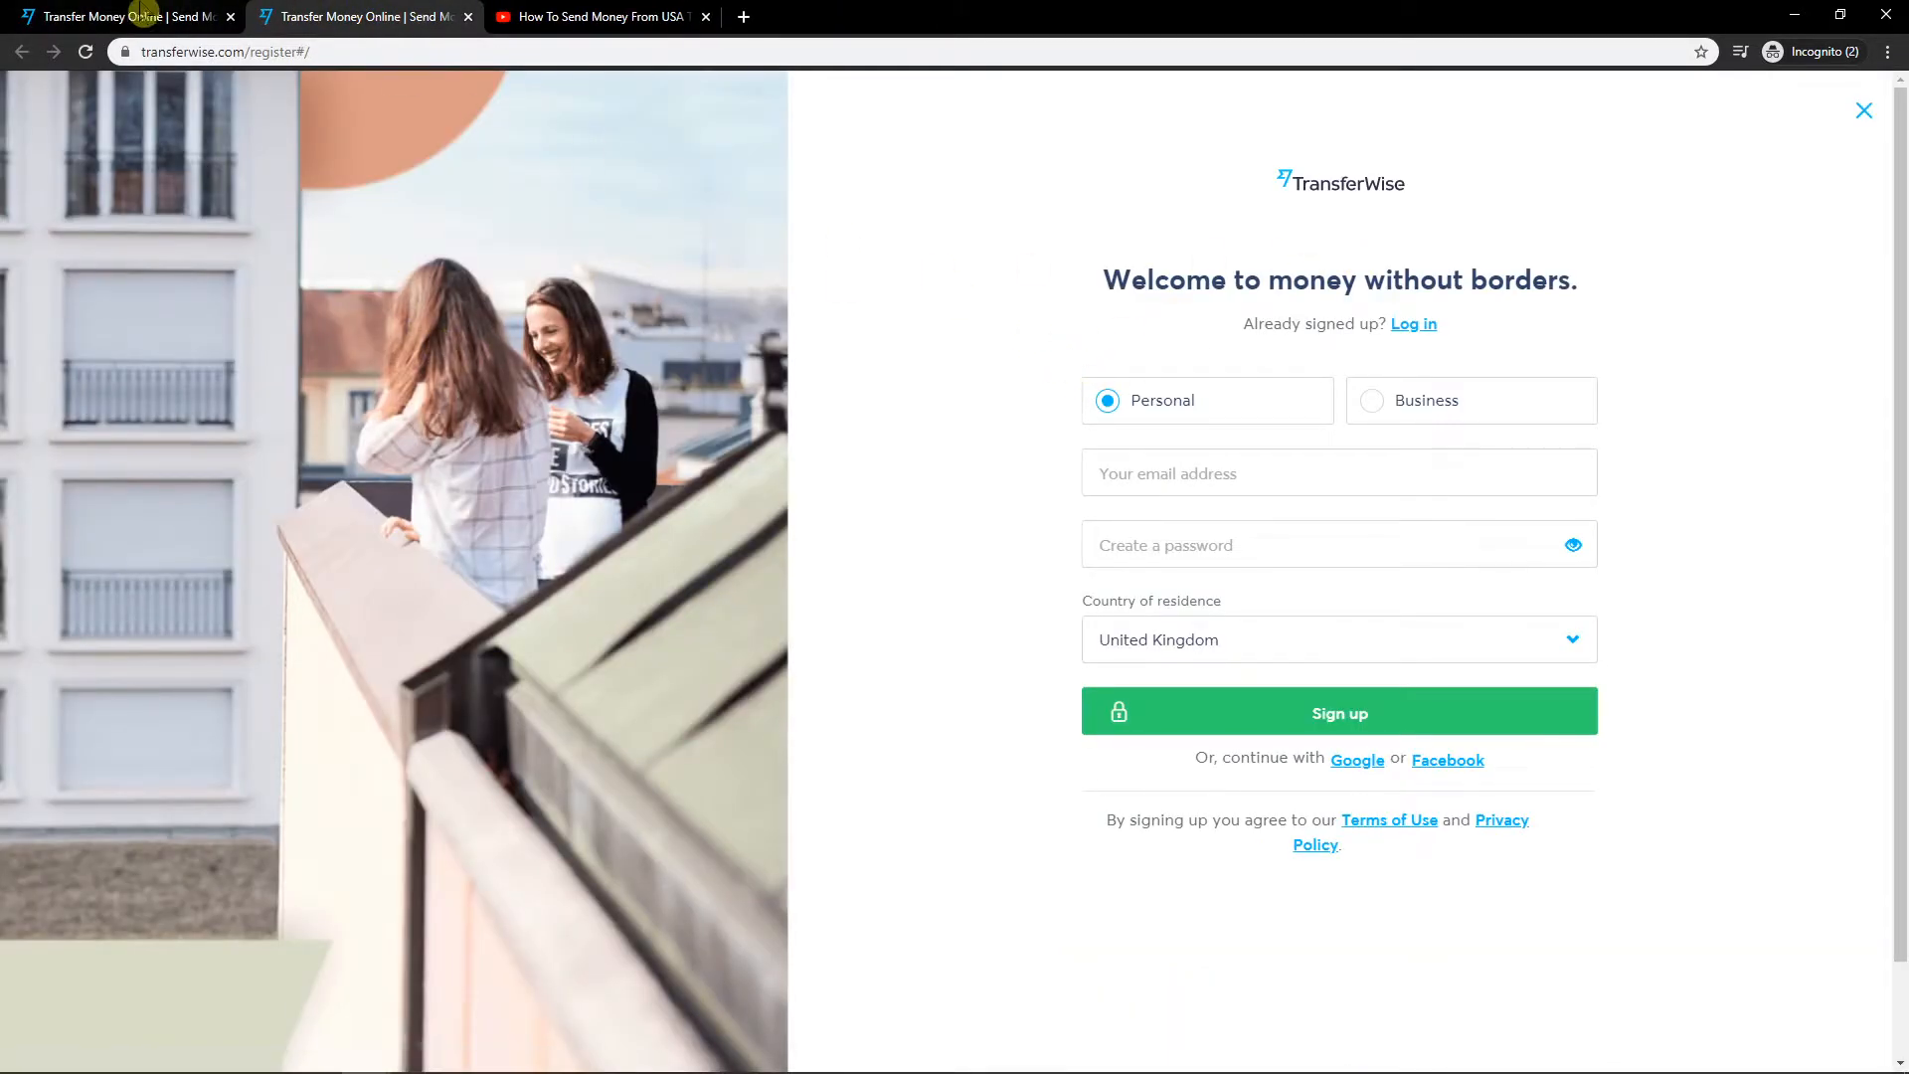
pyautogui.moveTo(818, 265)
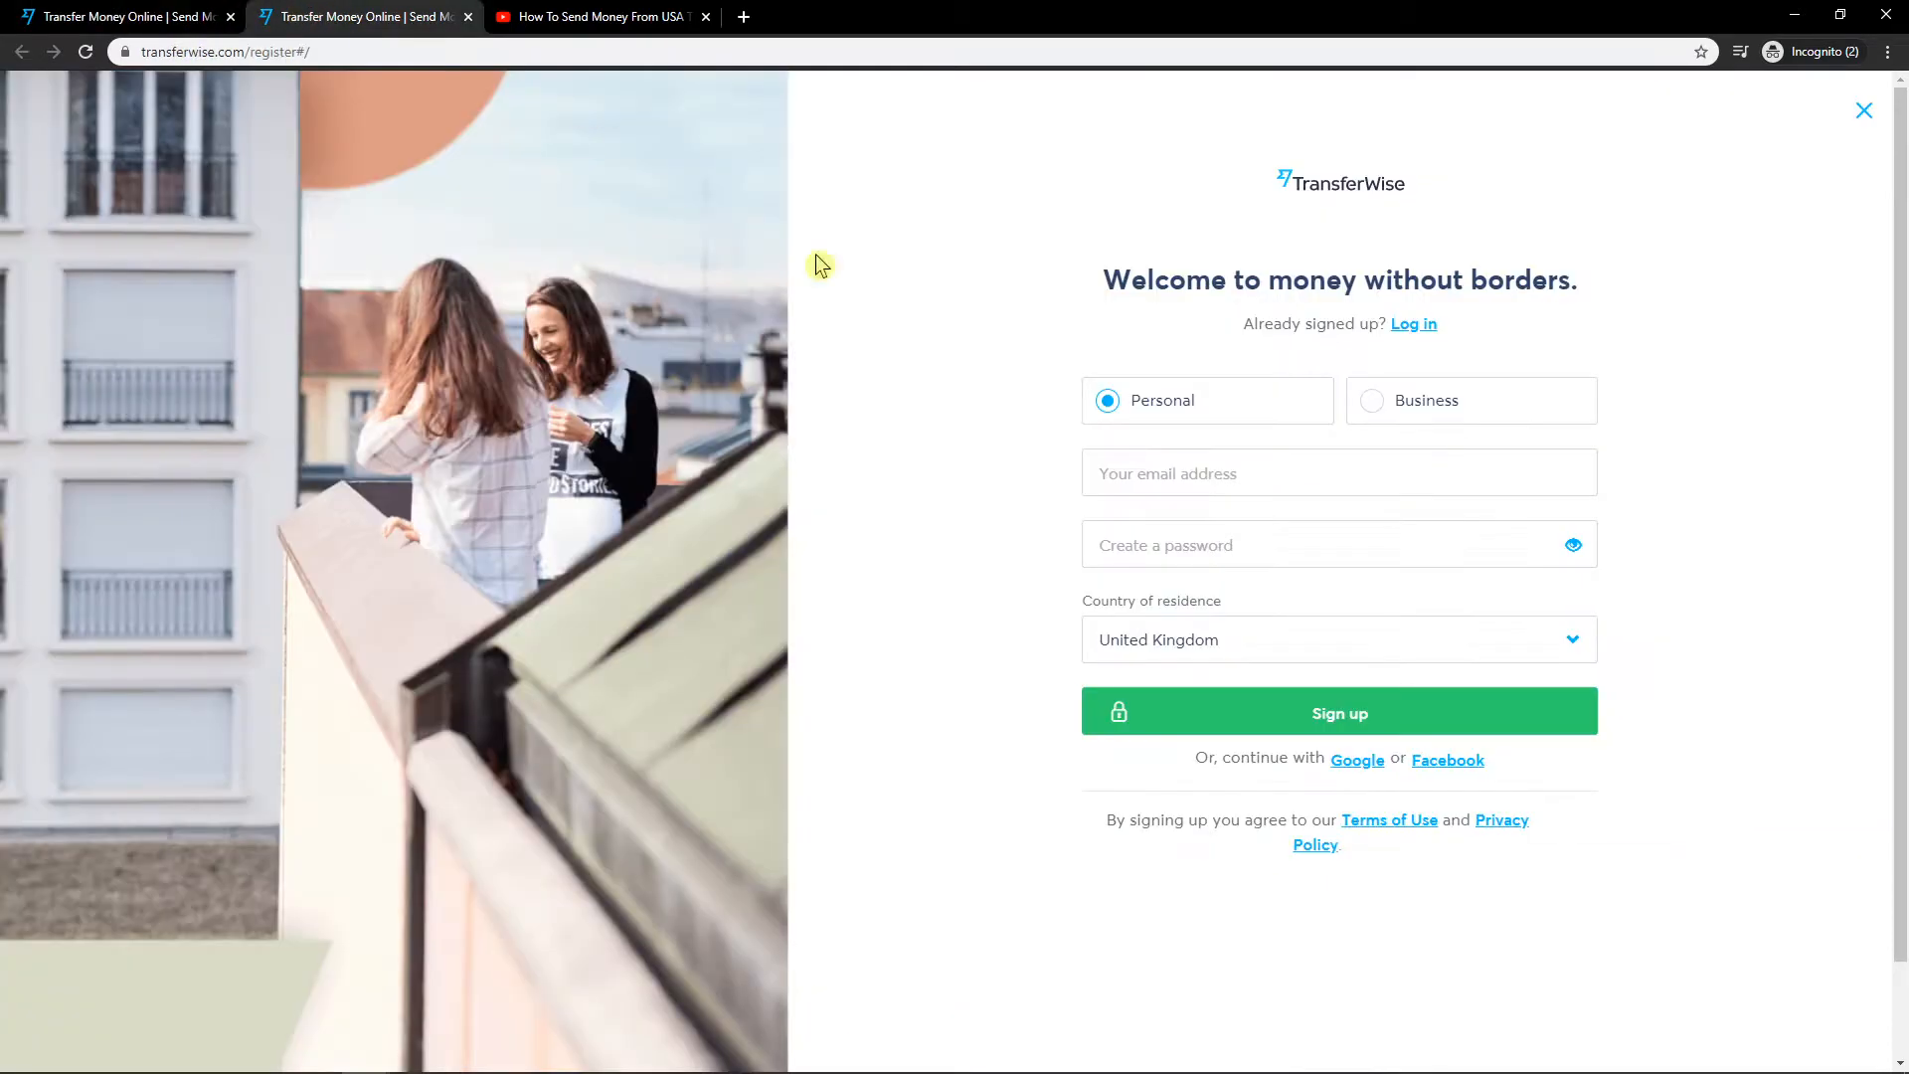
pyautogui.moveTo(931, 318)
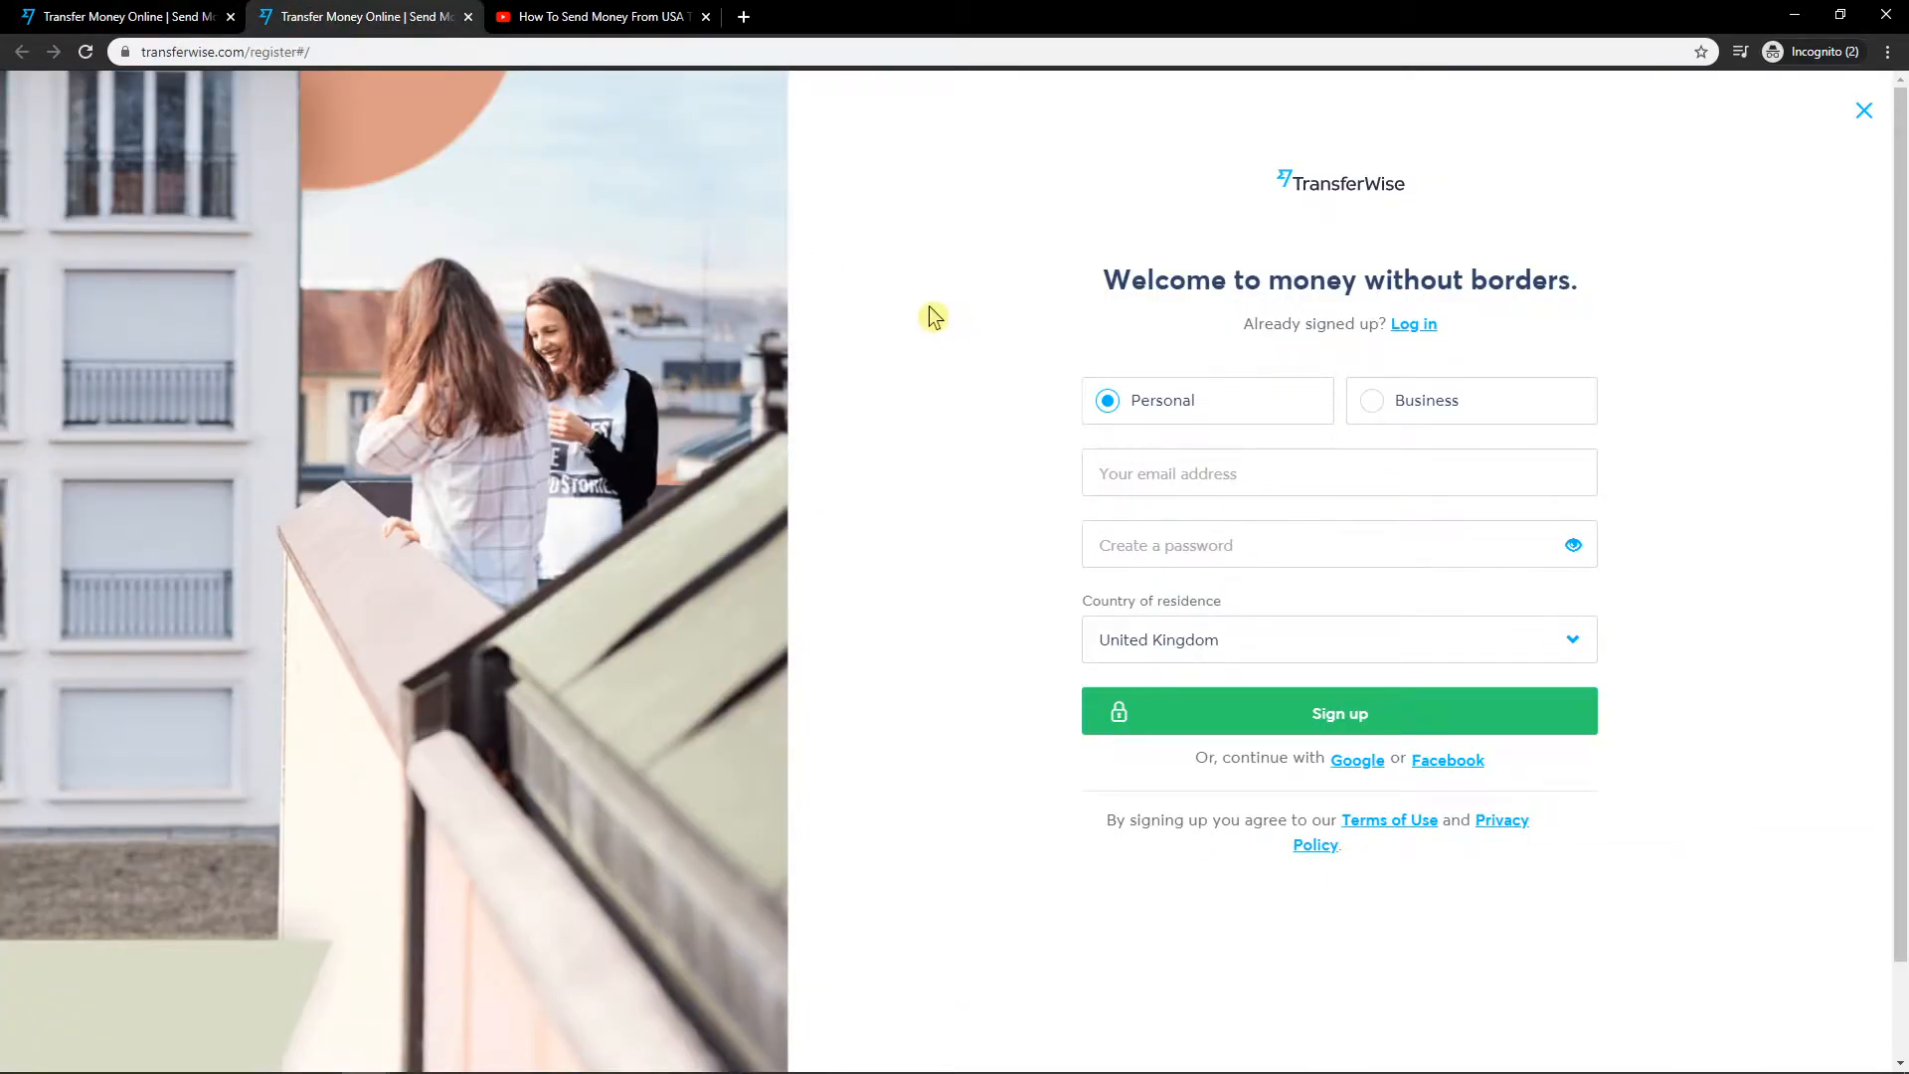
pyautogui.moveTo(485, 619)
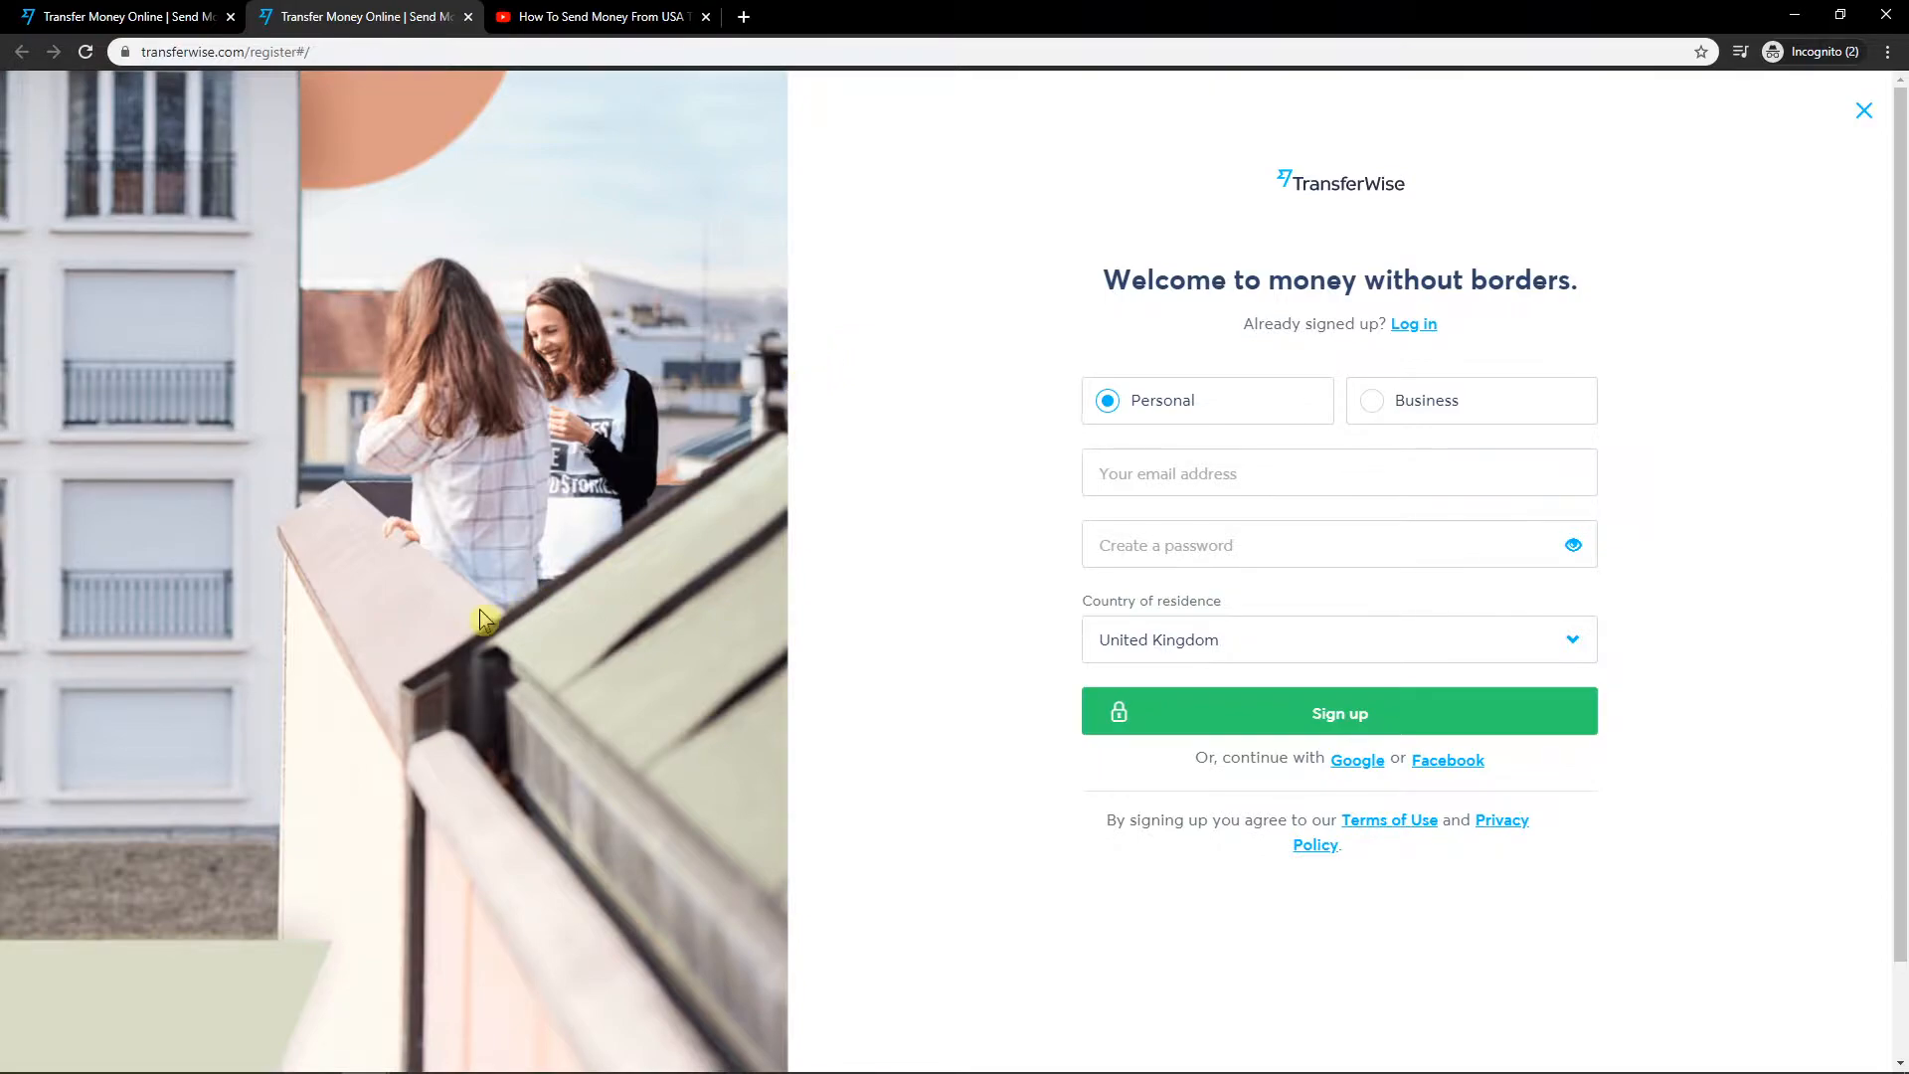
pyautogui.moveTo(907, 613)
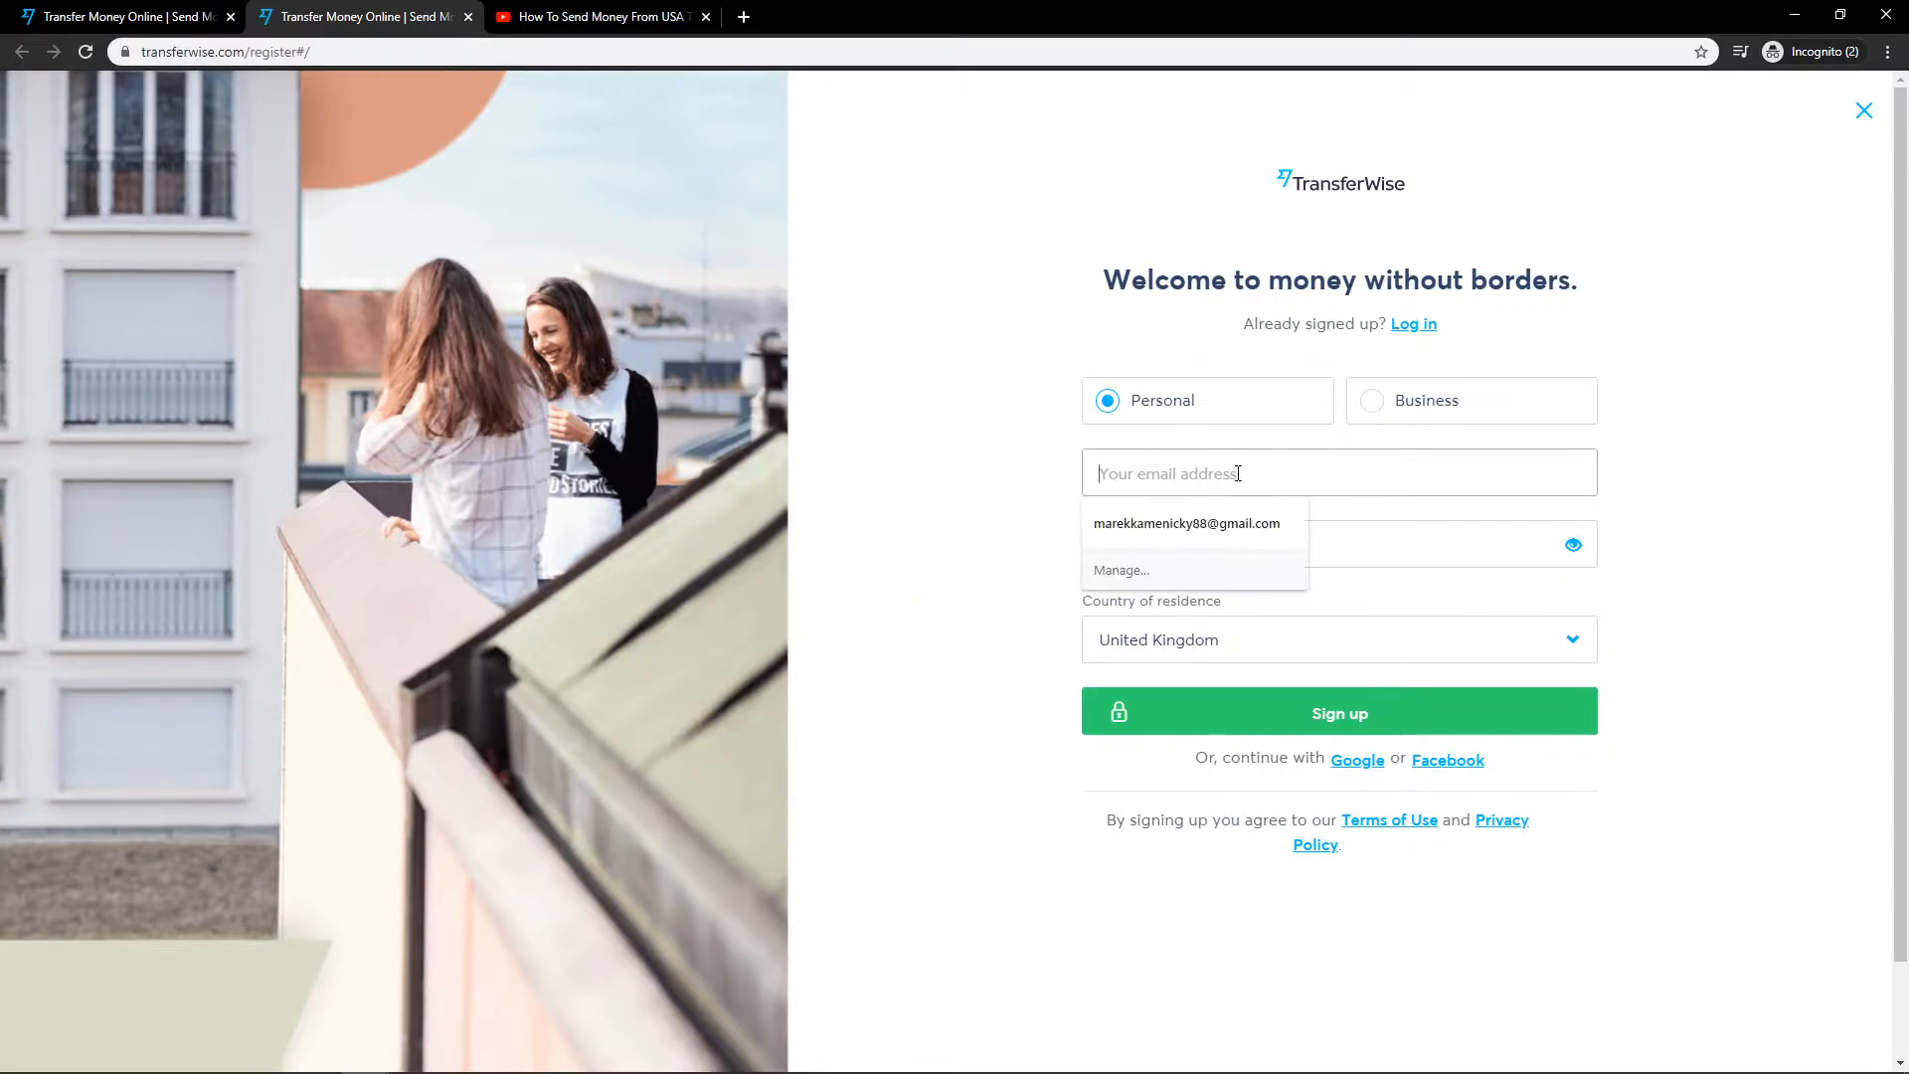
pyautogui.click(1338, 712)
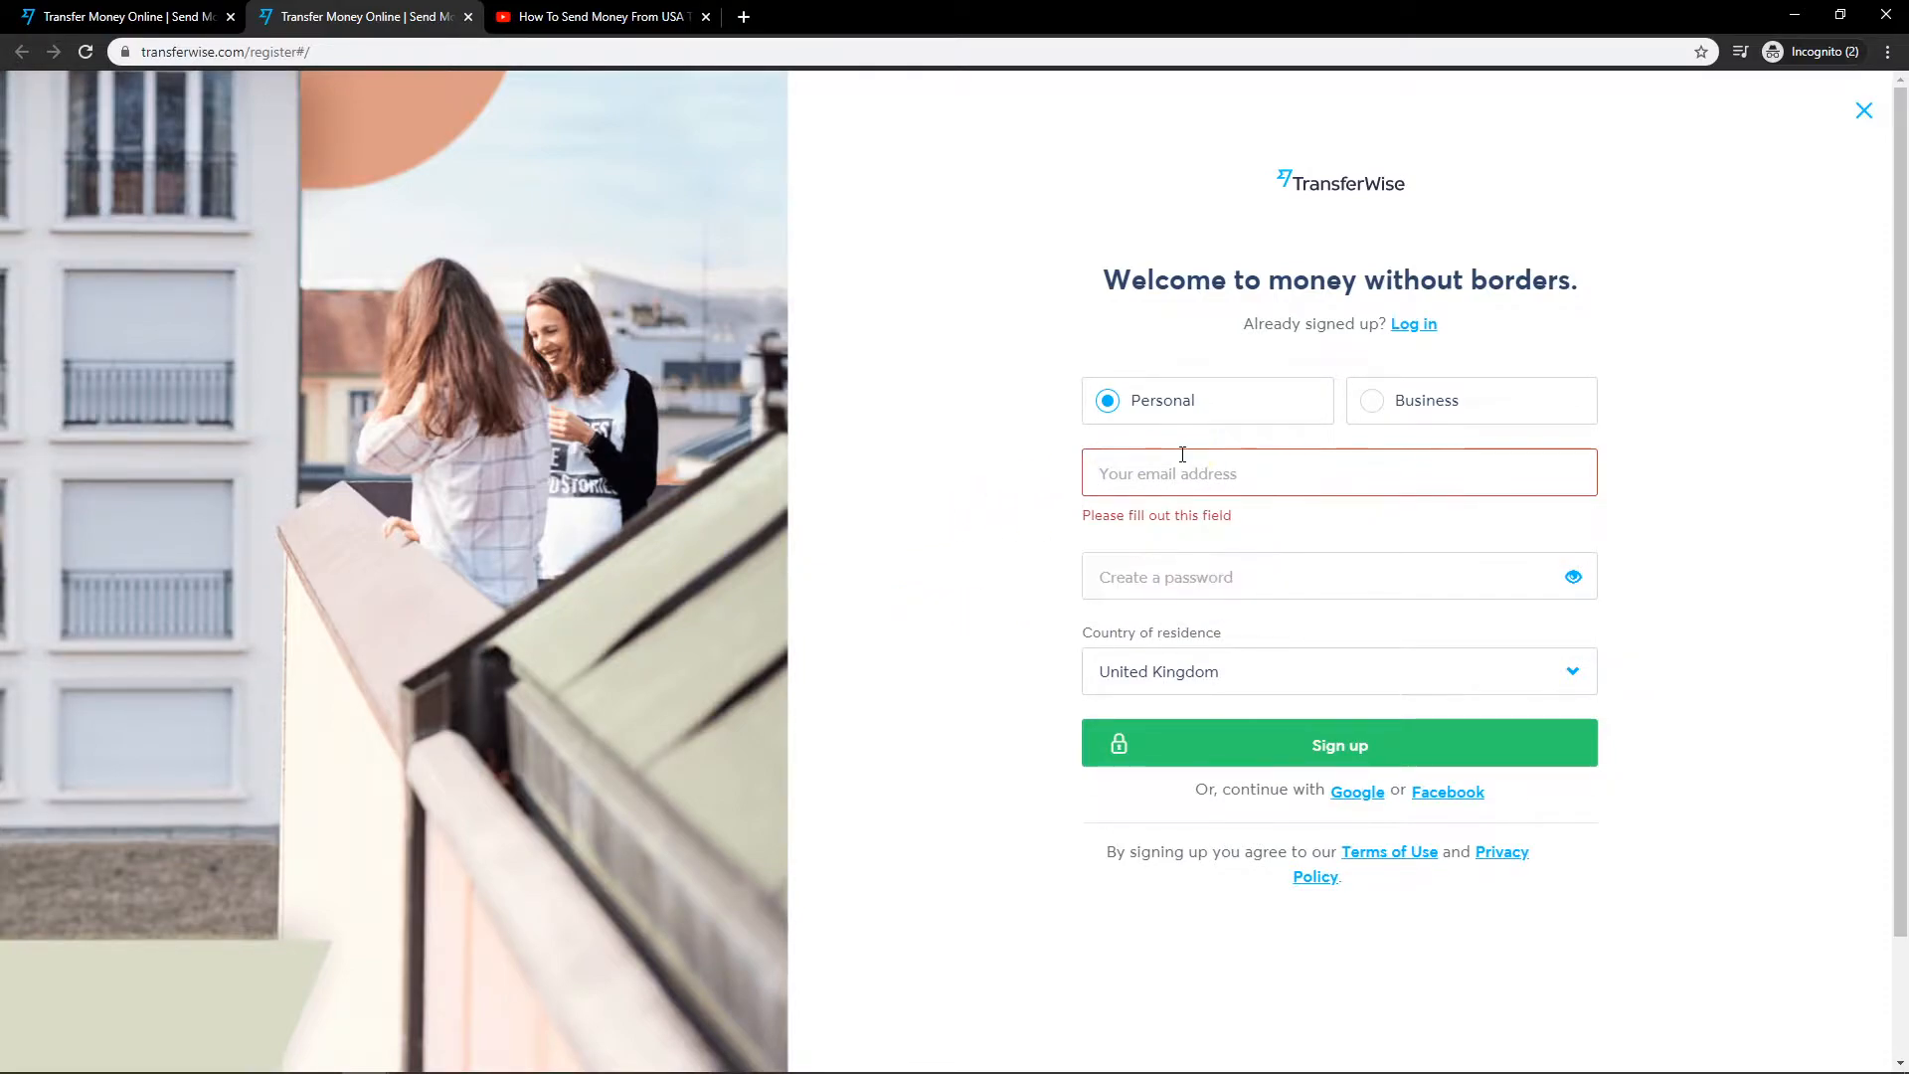
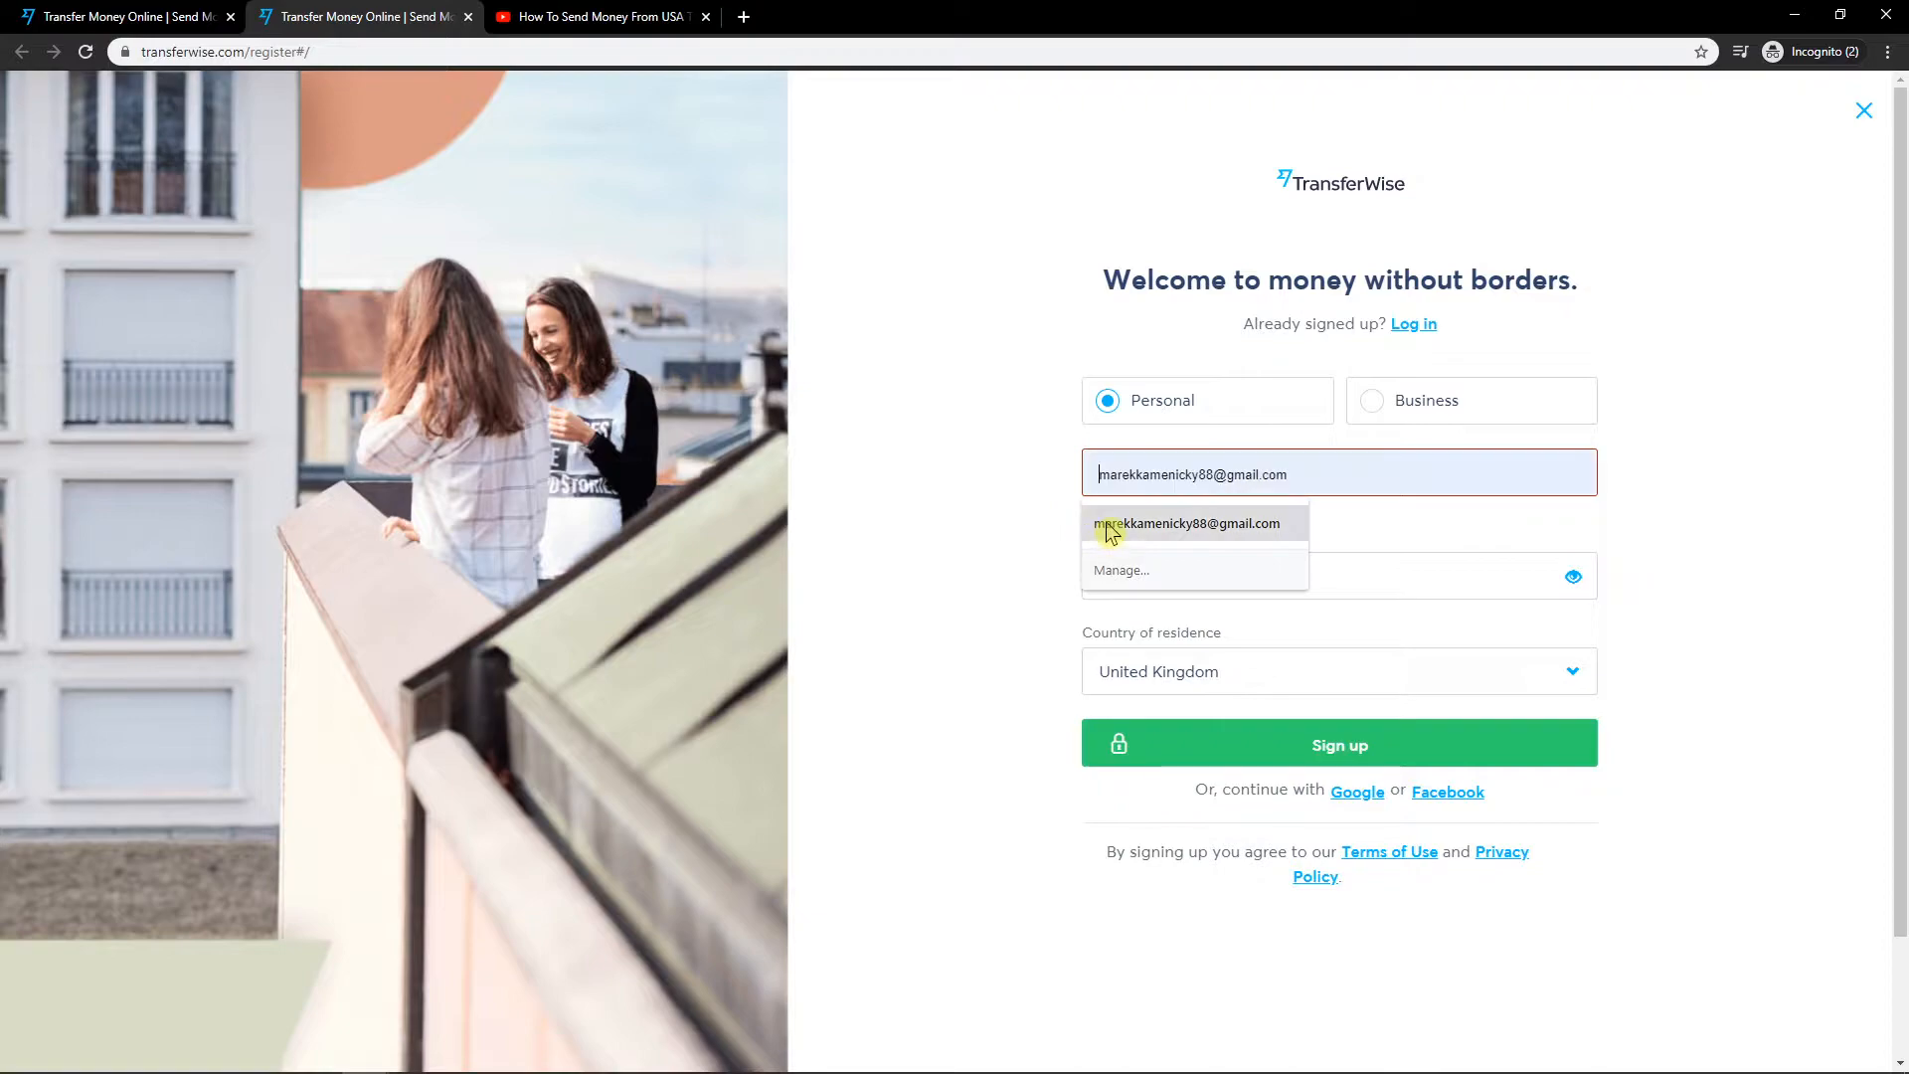
pyautogui.click(1189, 523)
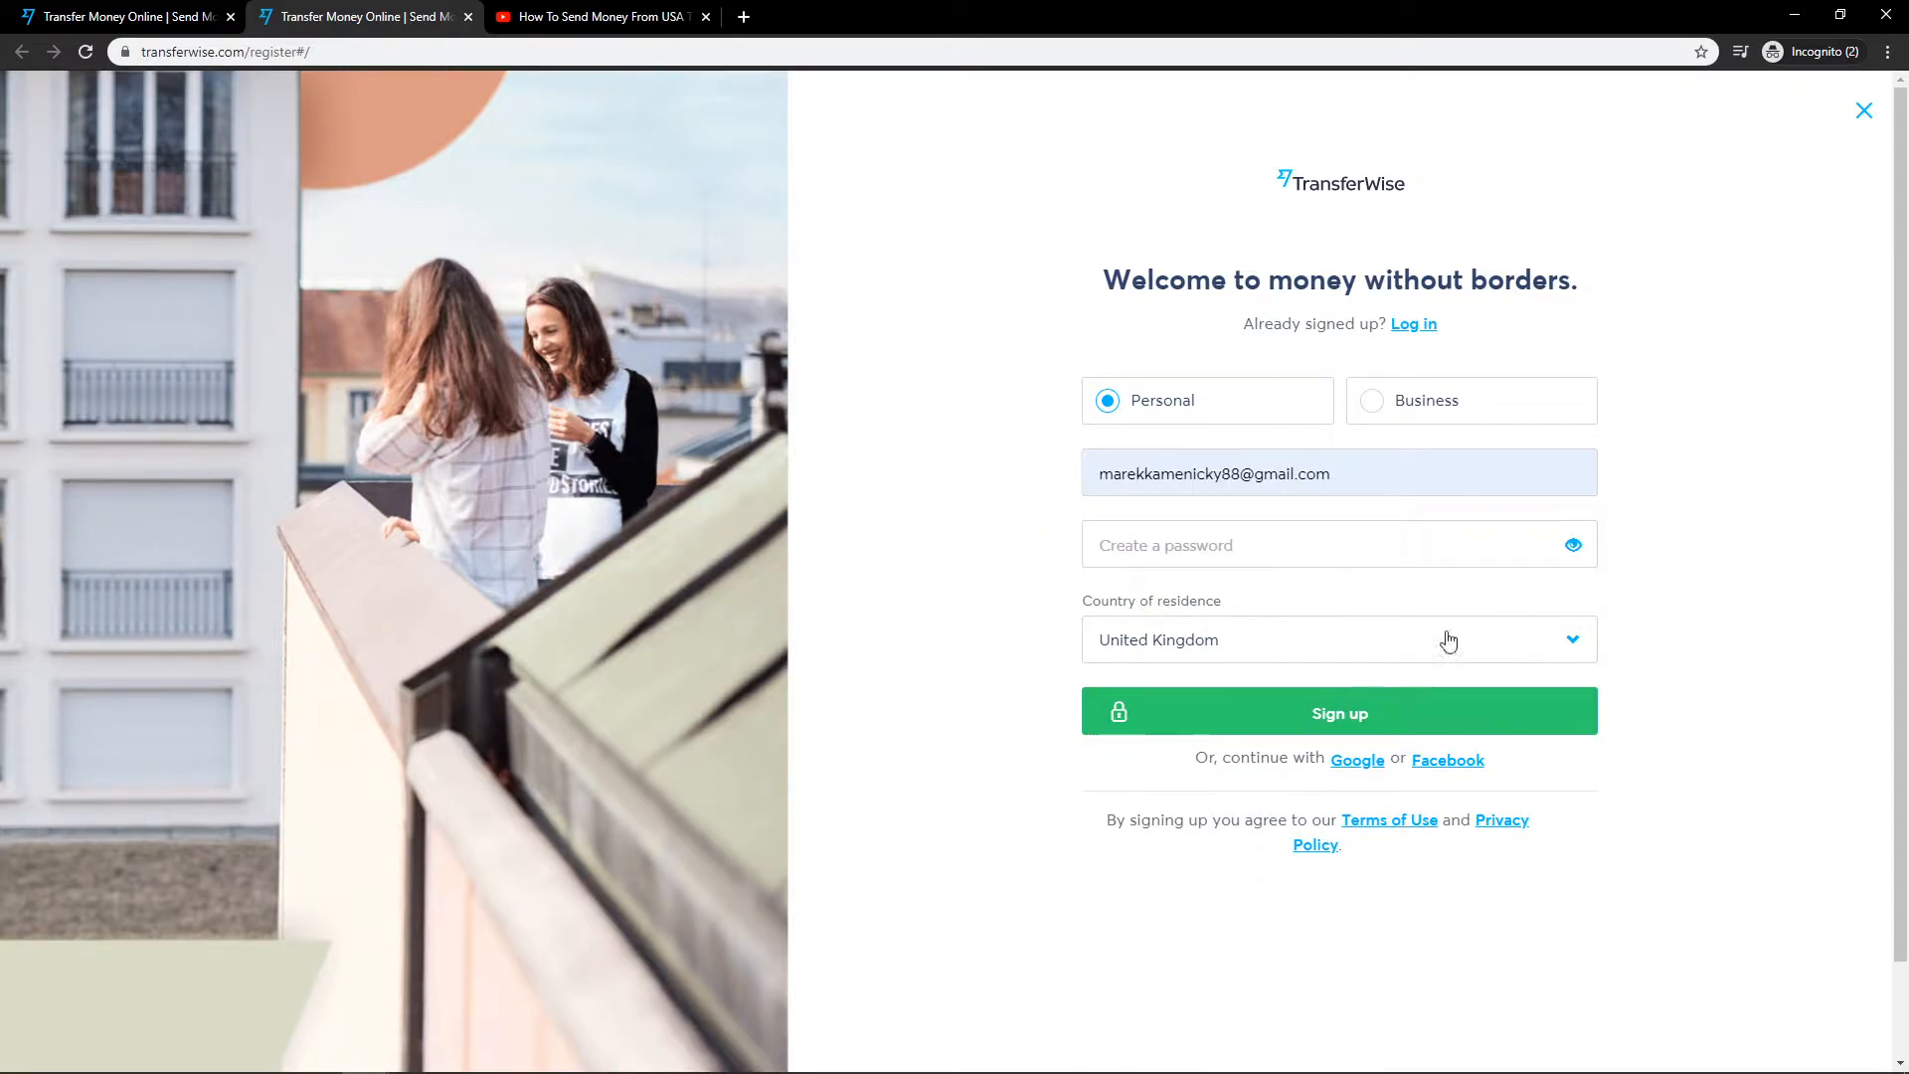
pyautogui.click(1338, 639)
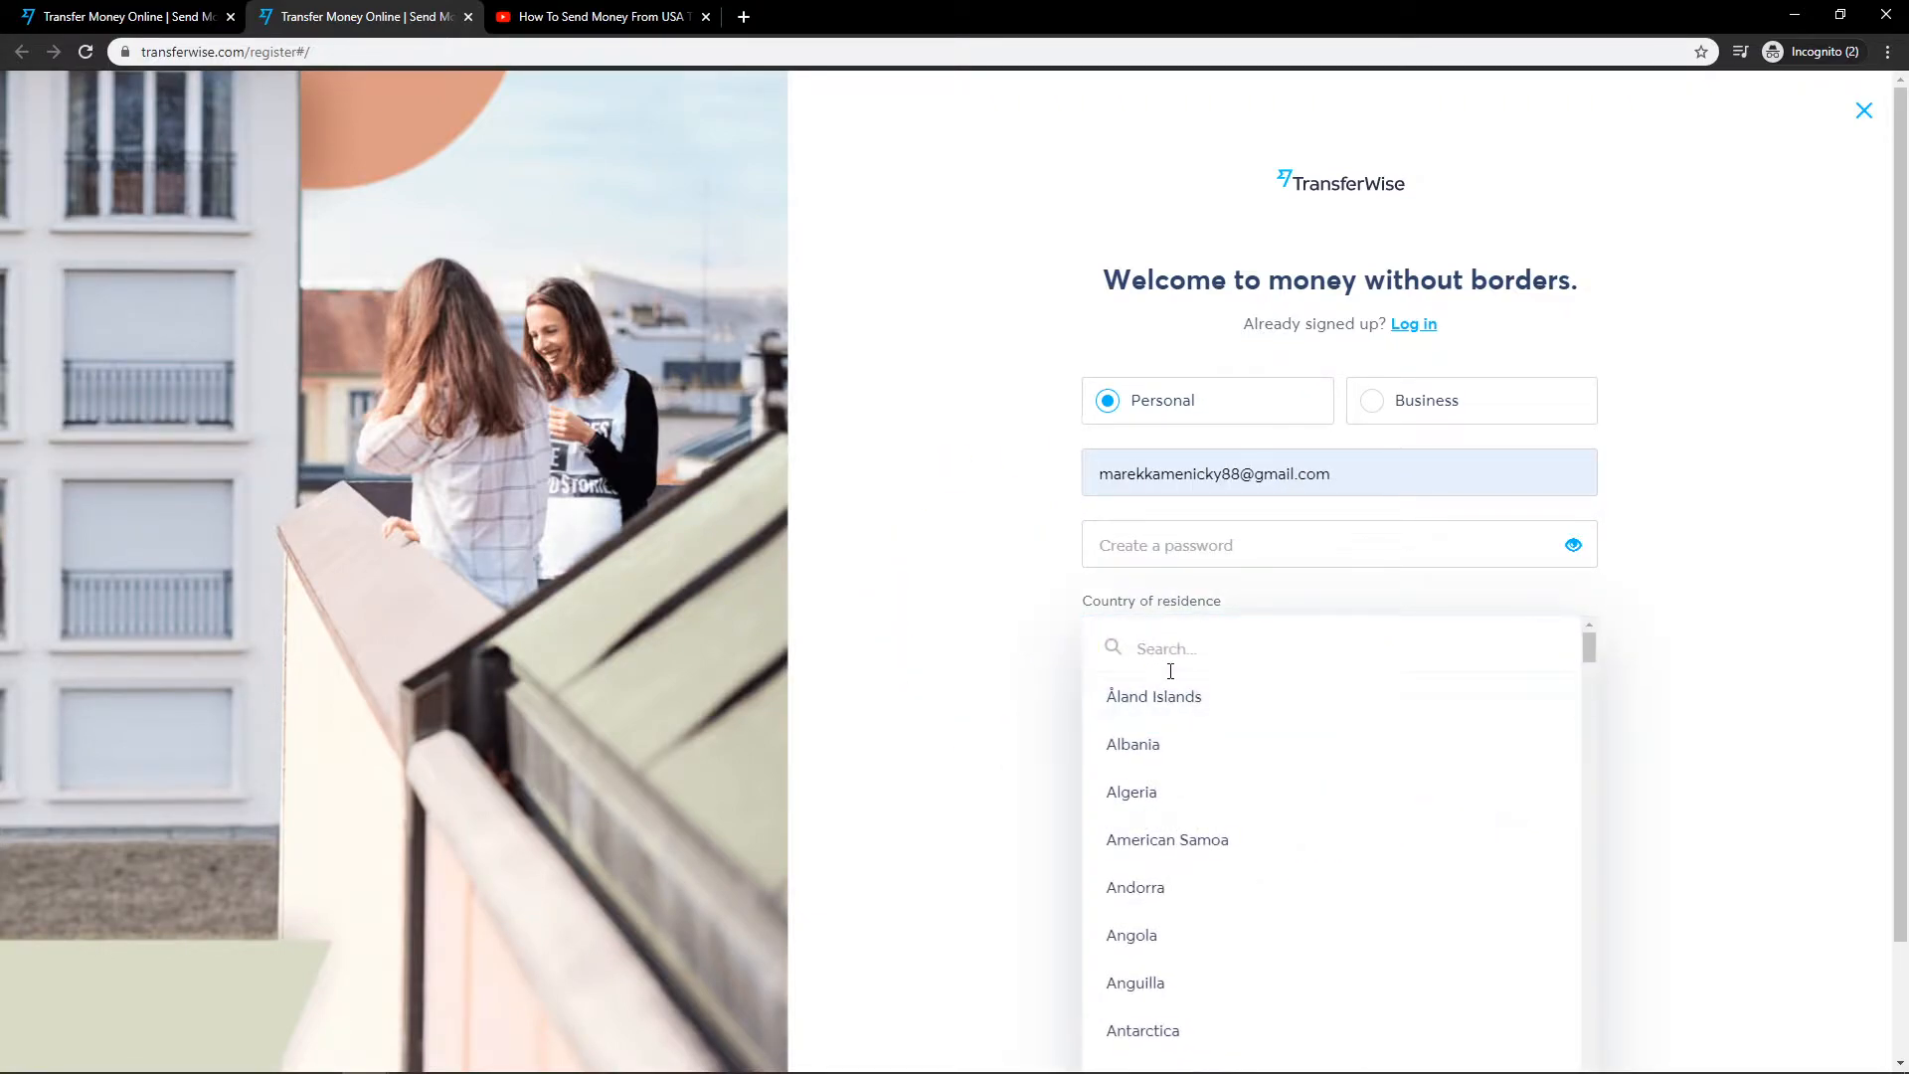
pyautogui.moveTo(396, 1055)
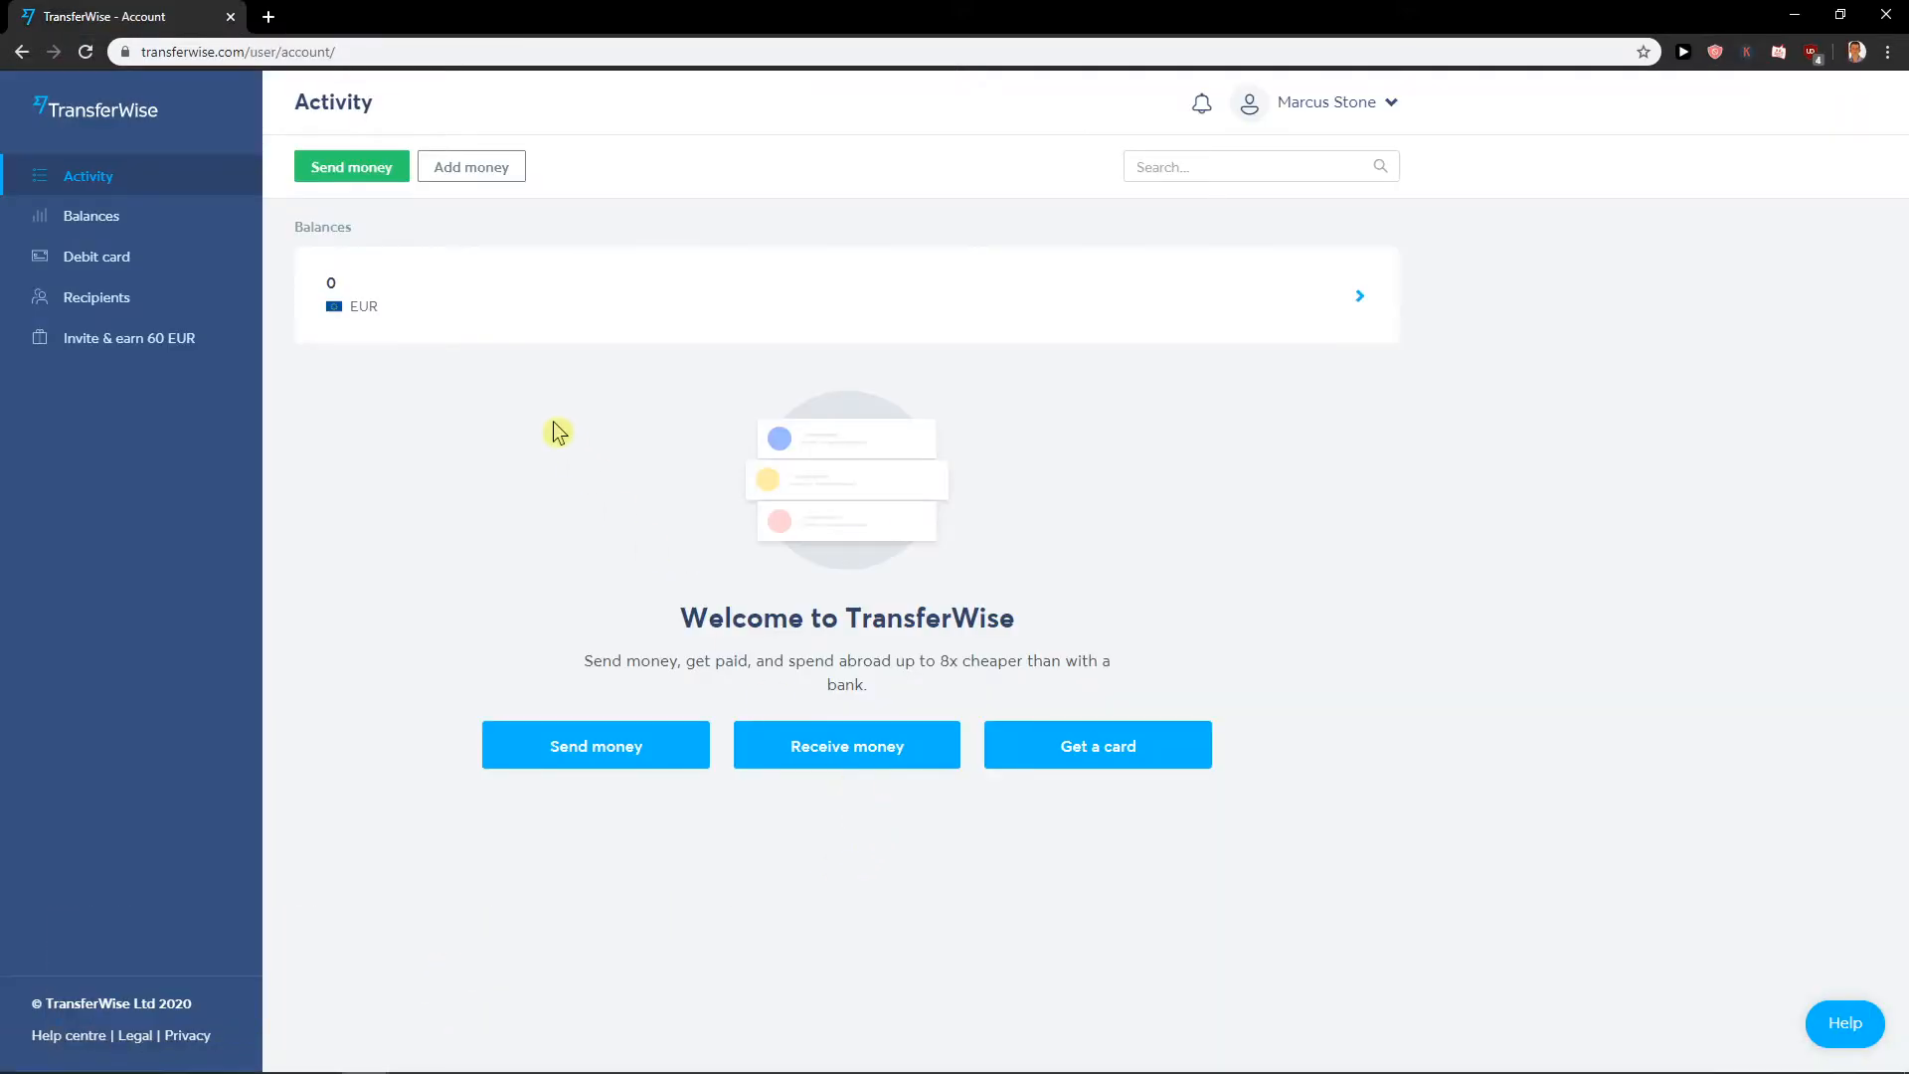
pyautogui.moveTo(352, 165)
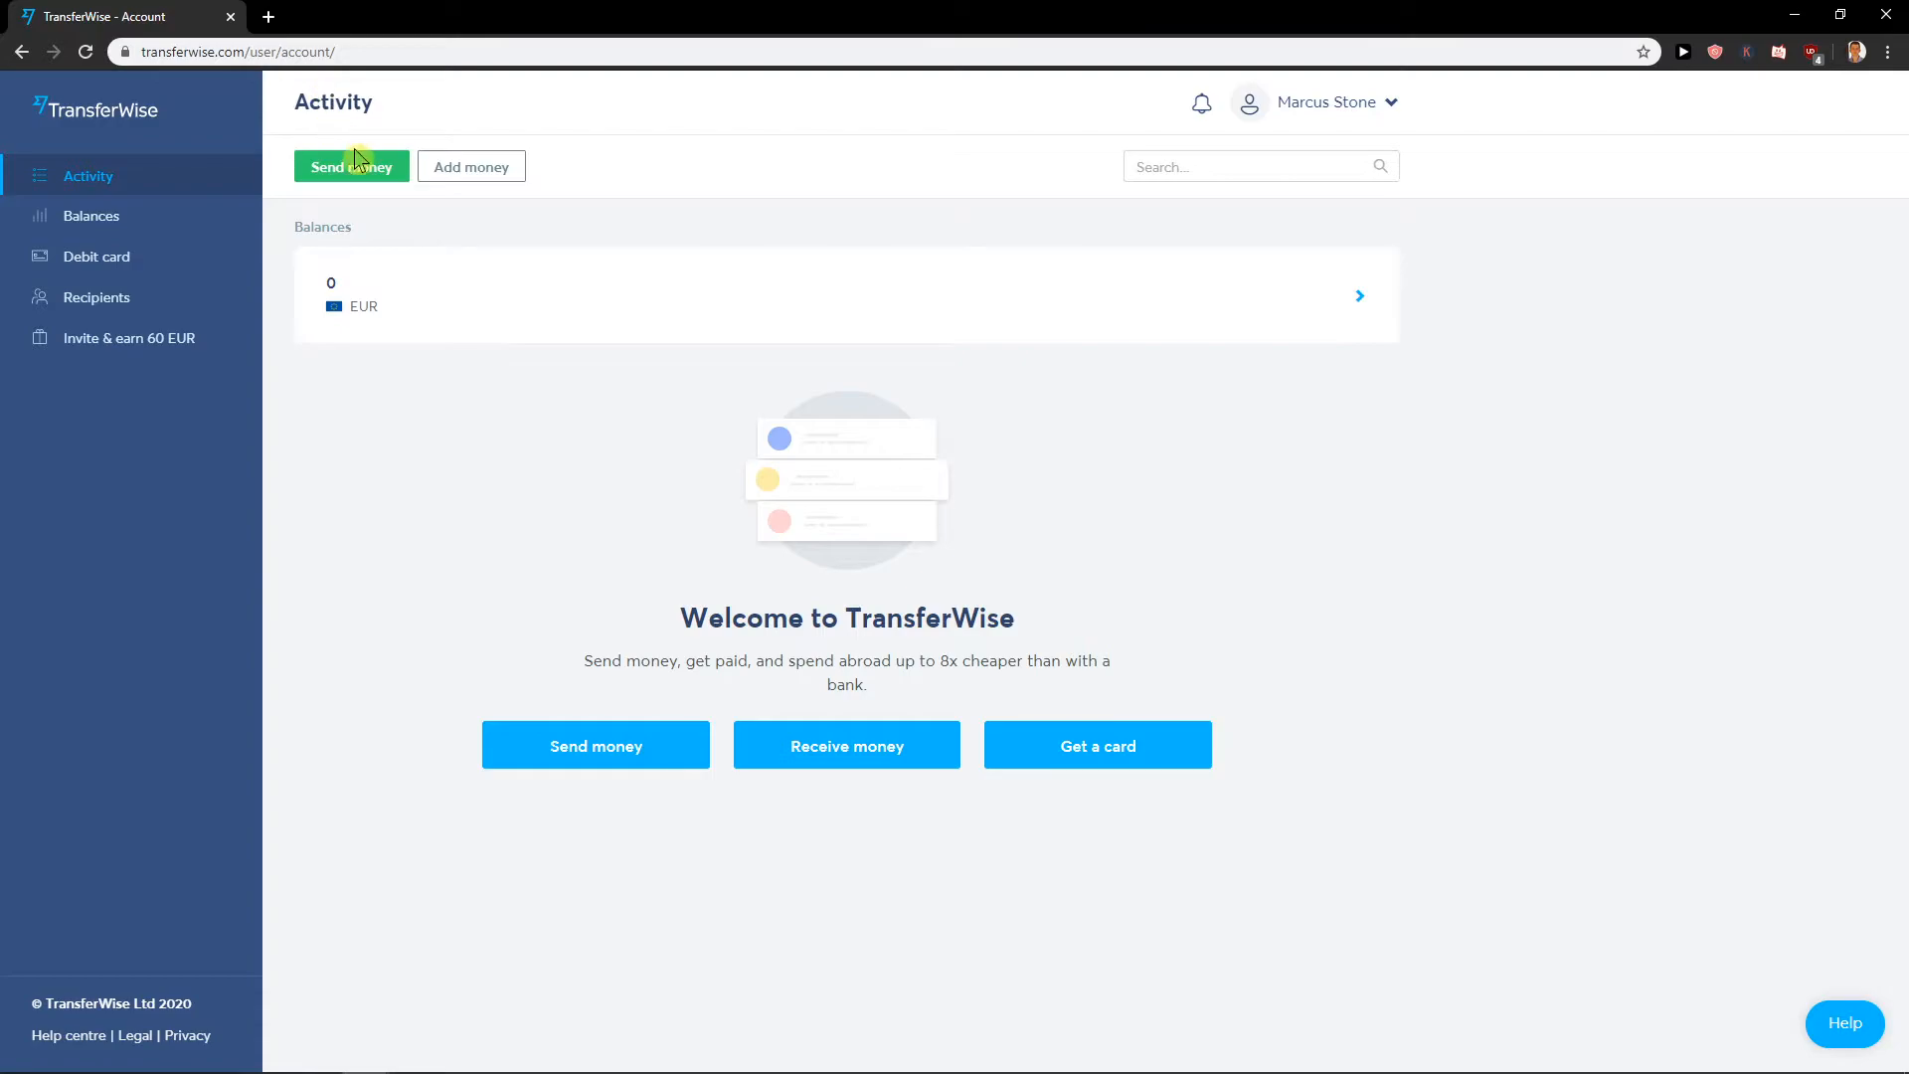
pyautogui.moveTo(352, 168)
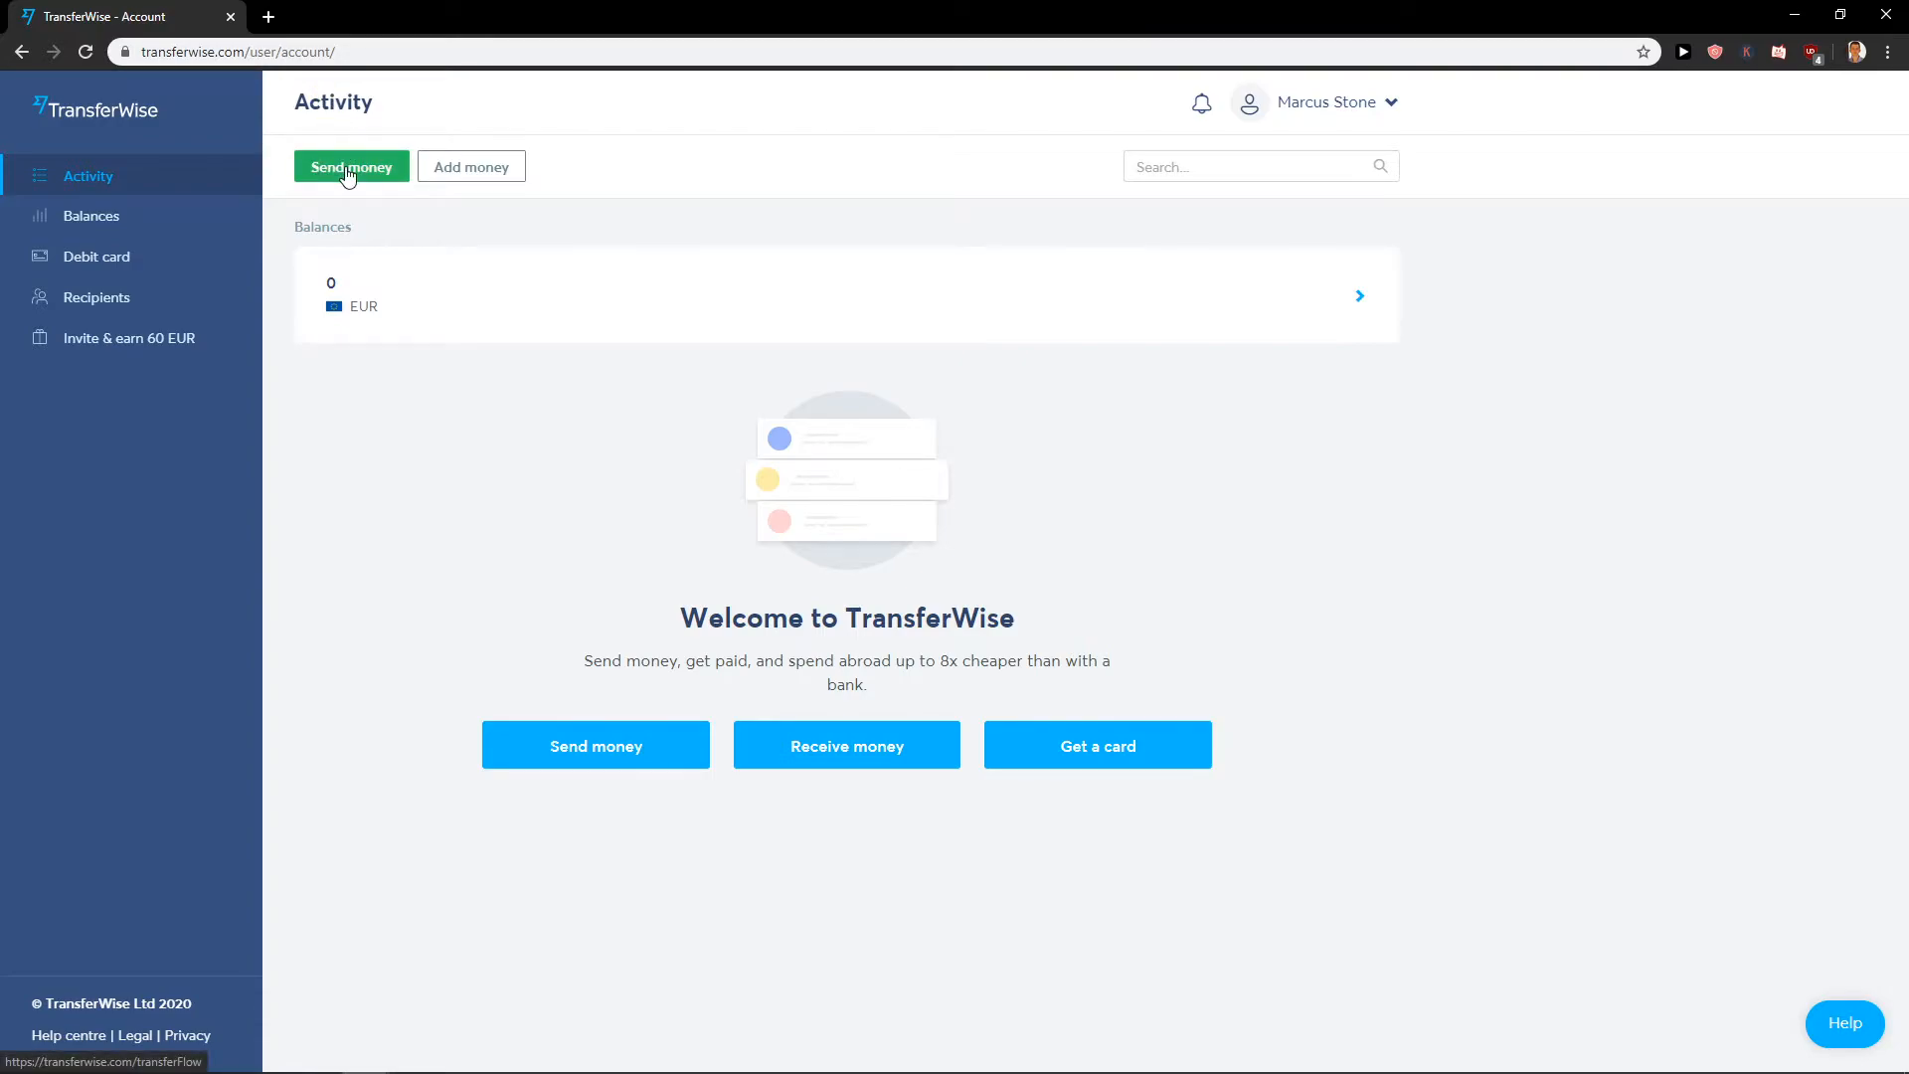
# Start a new transfer with Send money from the Activity page.
pyautogui.click(350, 167)
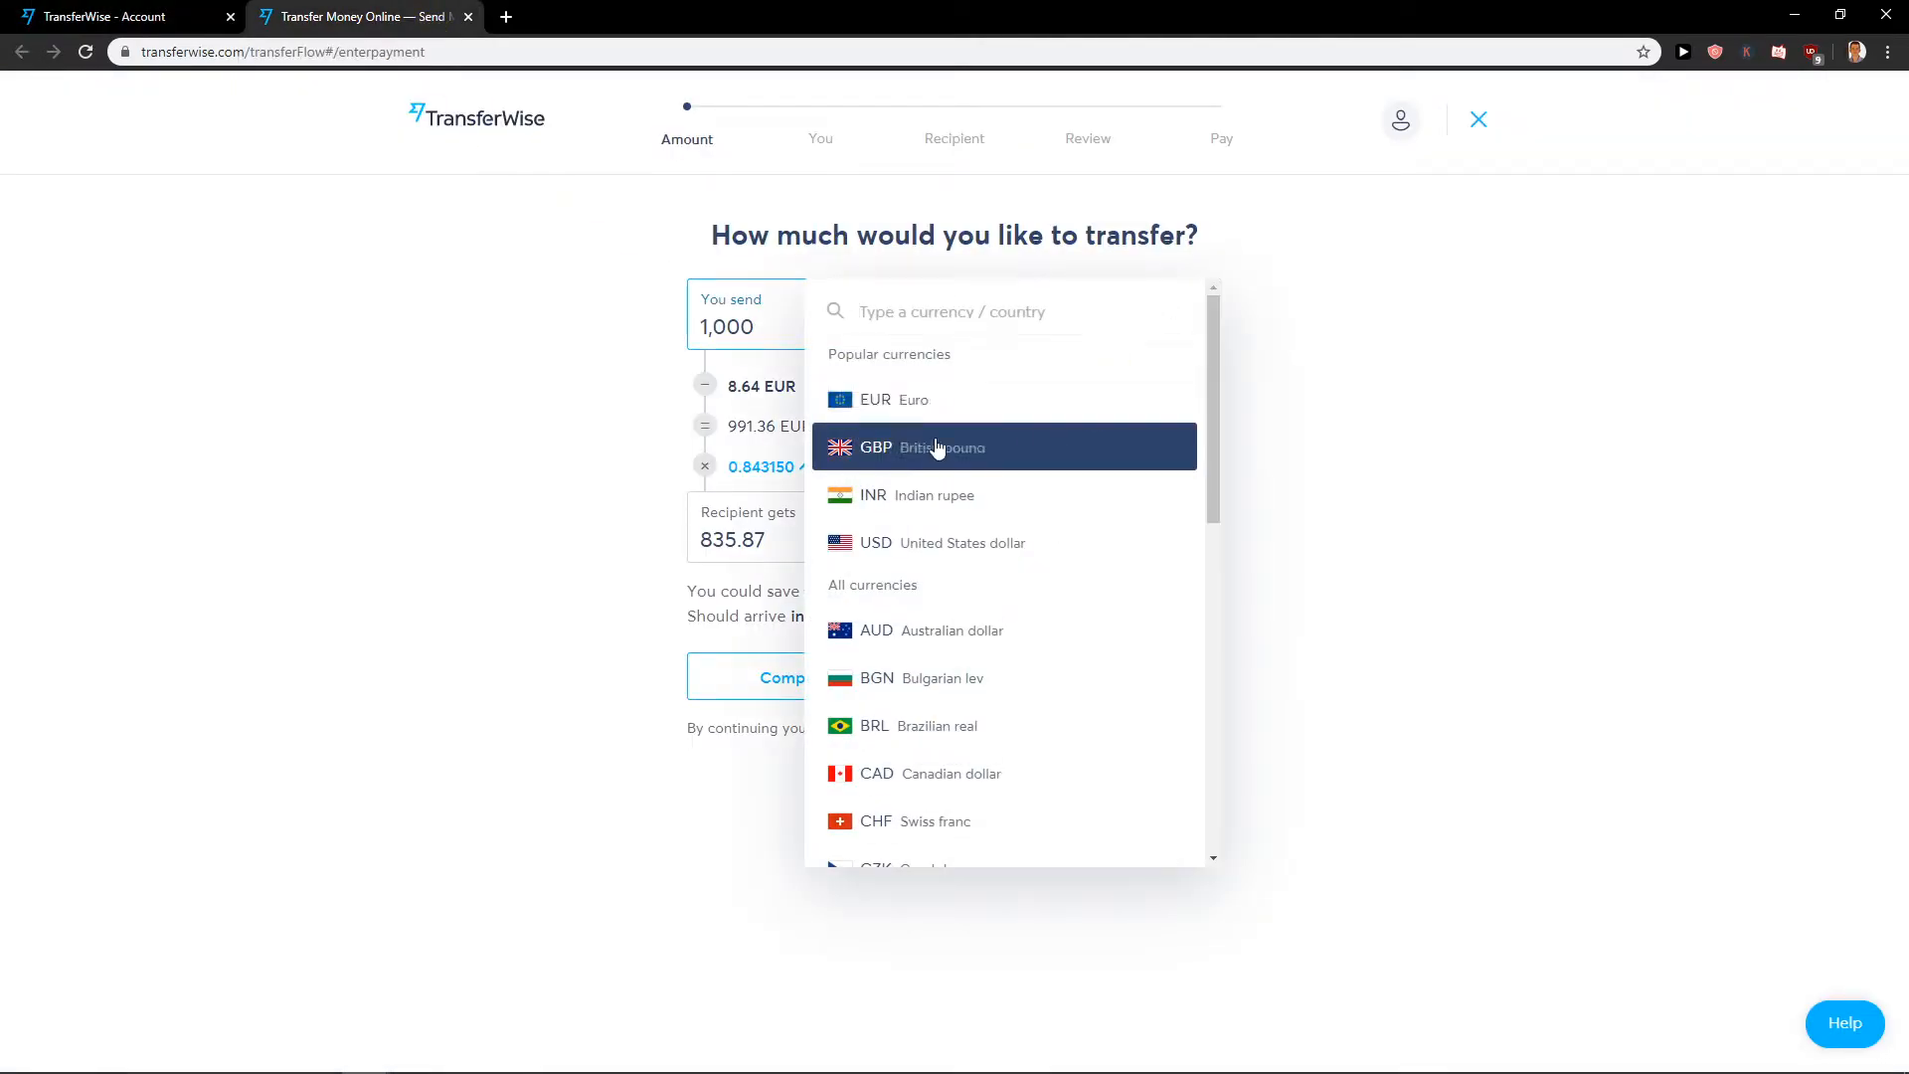
# Set the quote to send 1,000 GBP received as AUD (searching 'aust') and continue.
pyautogui.click(937, 448)
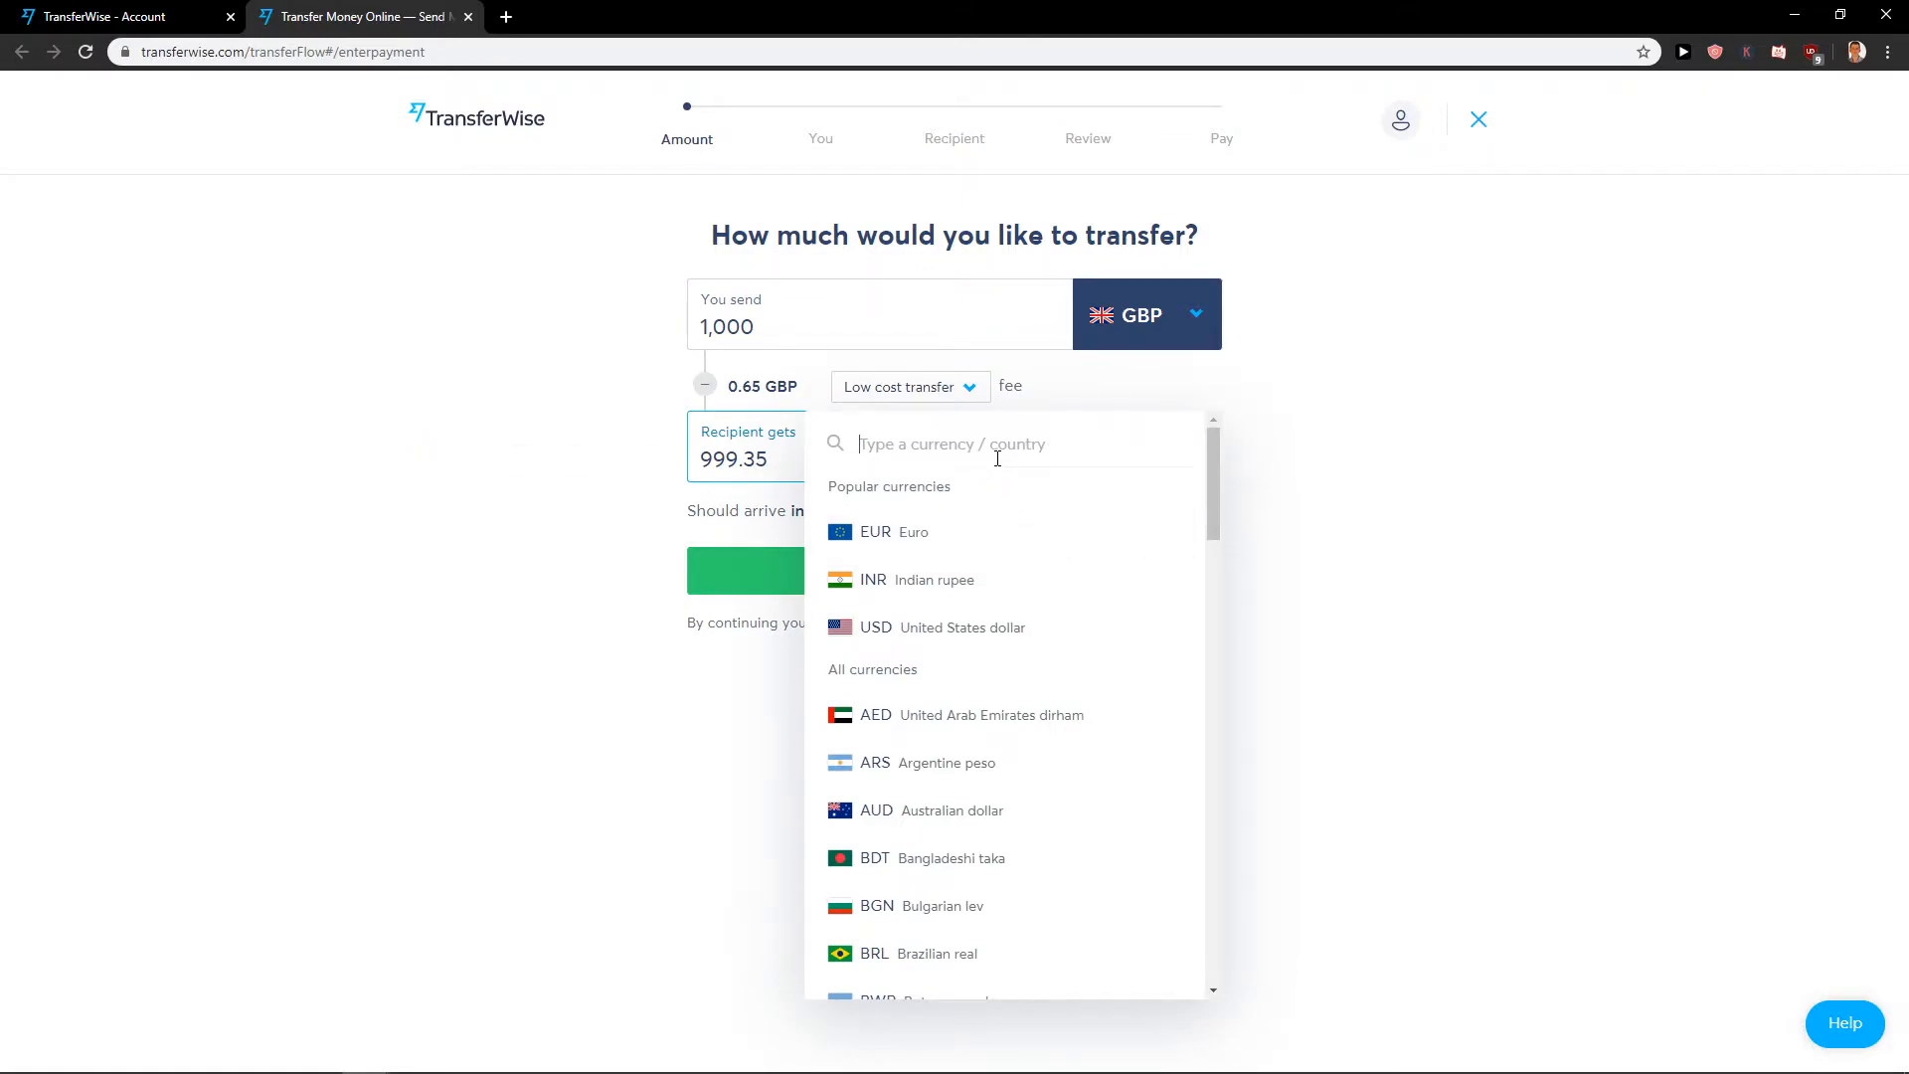
pyautogui.write('aust')
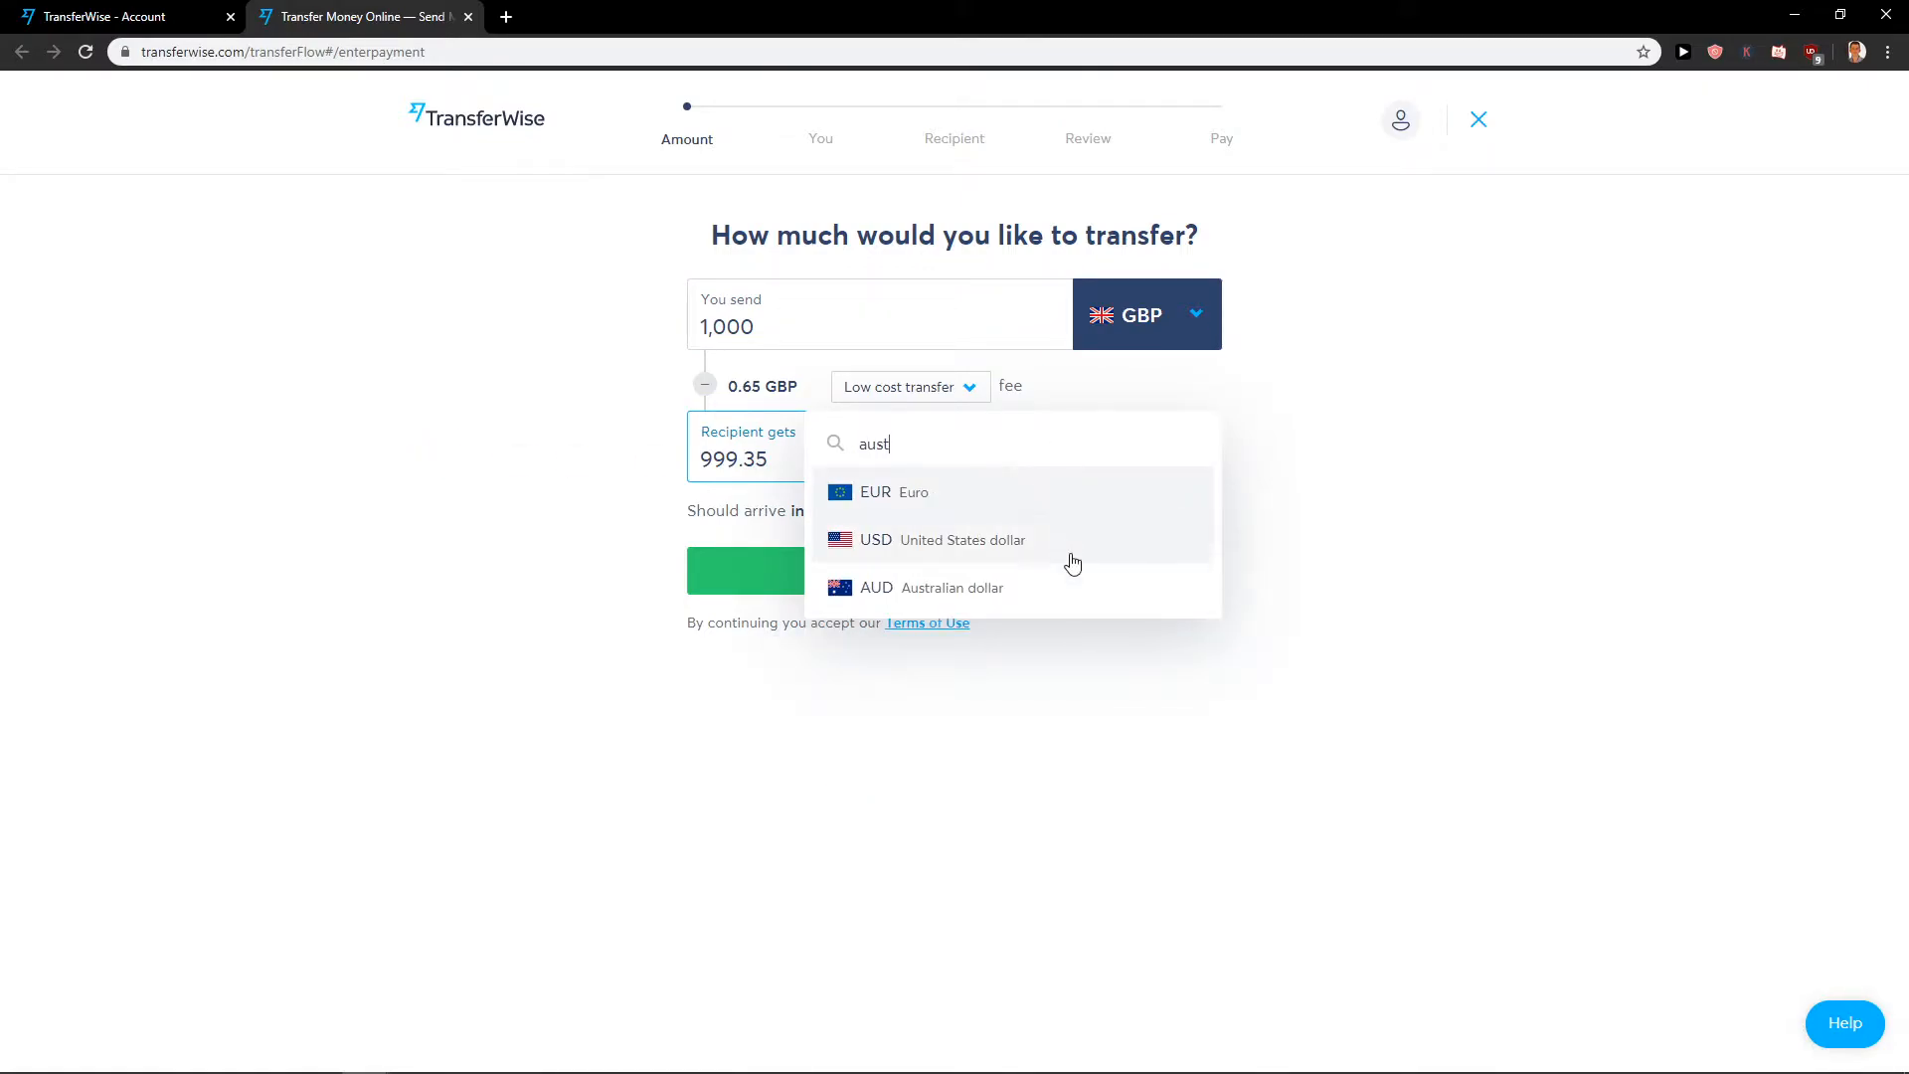
pyautogui.click(875, 587)
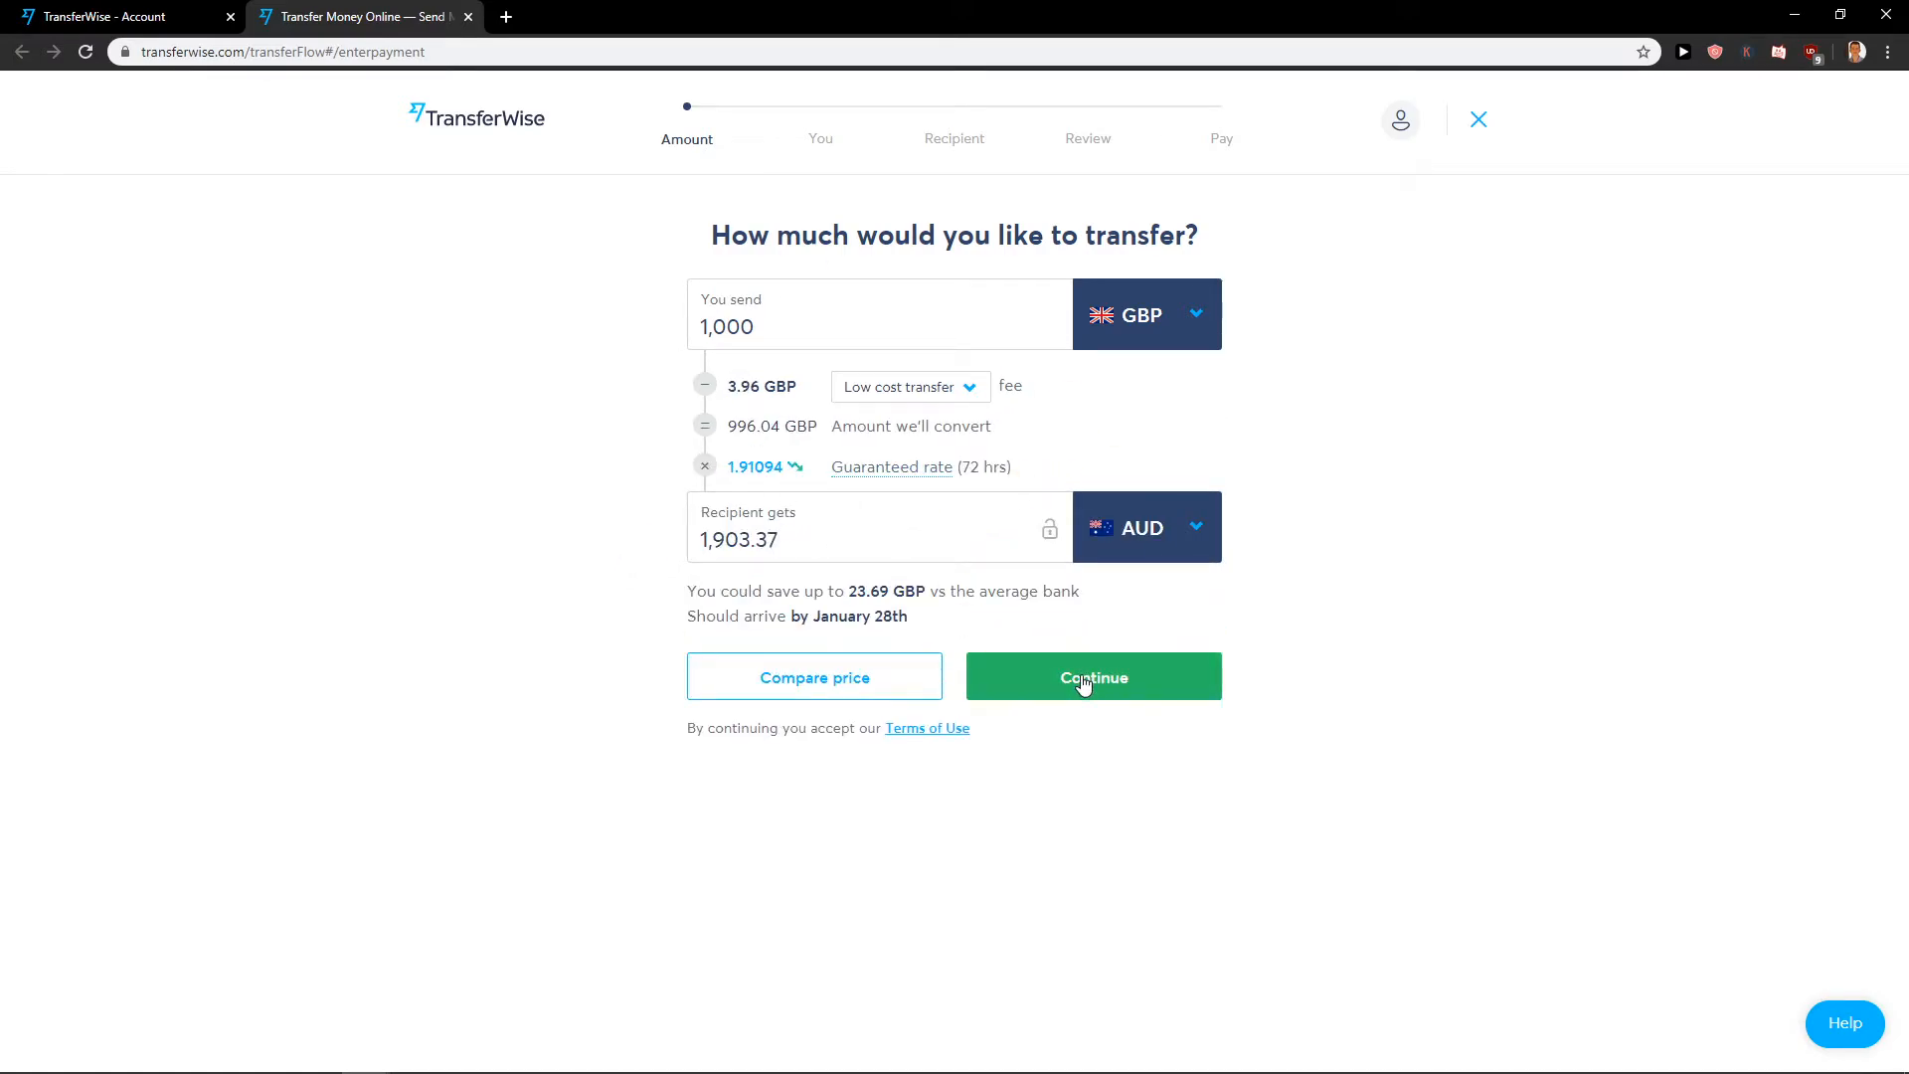
pyautogui.click(1092, 676)
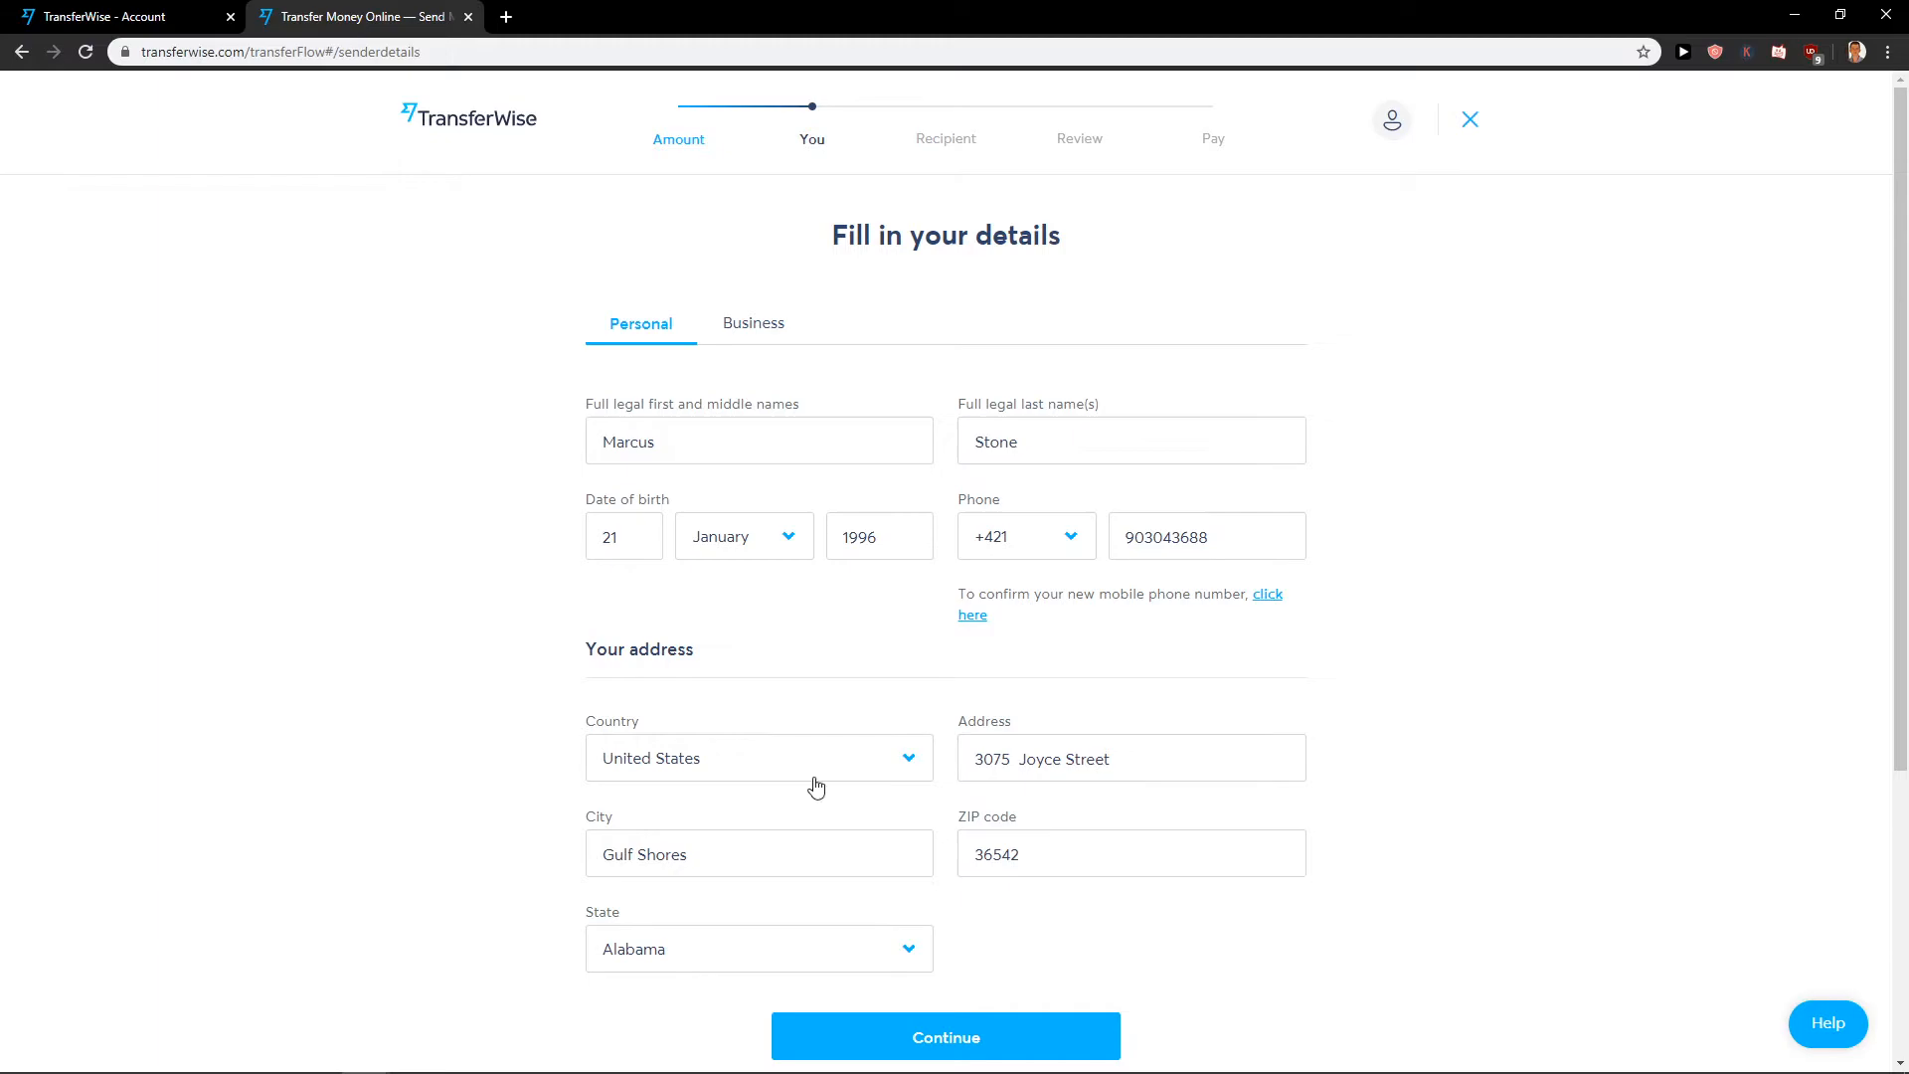
# Review the pre-filled sender details and US address, then continue to the recipient step.
pyautogui.scroll(-3)
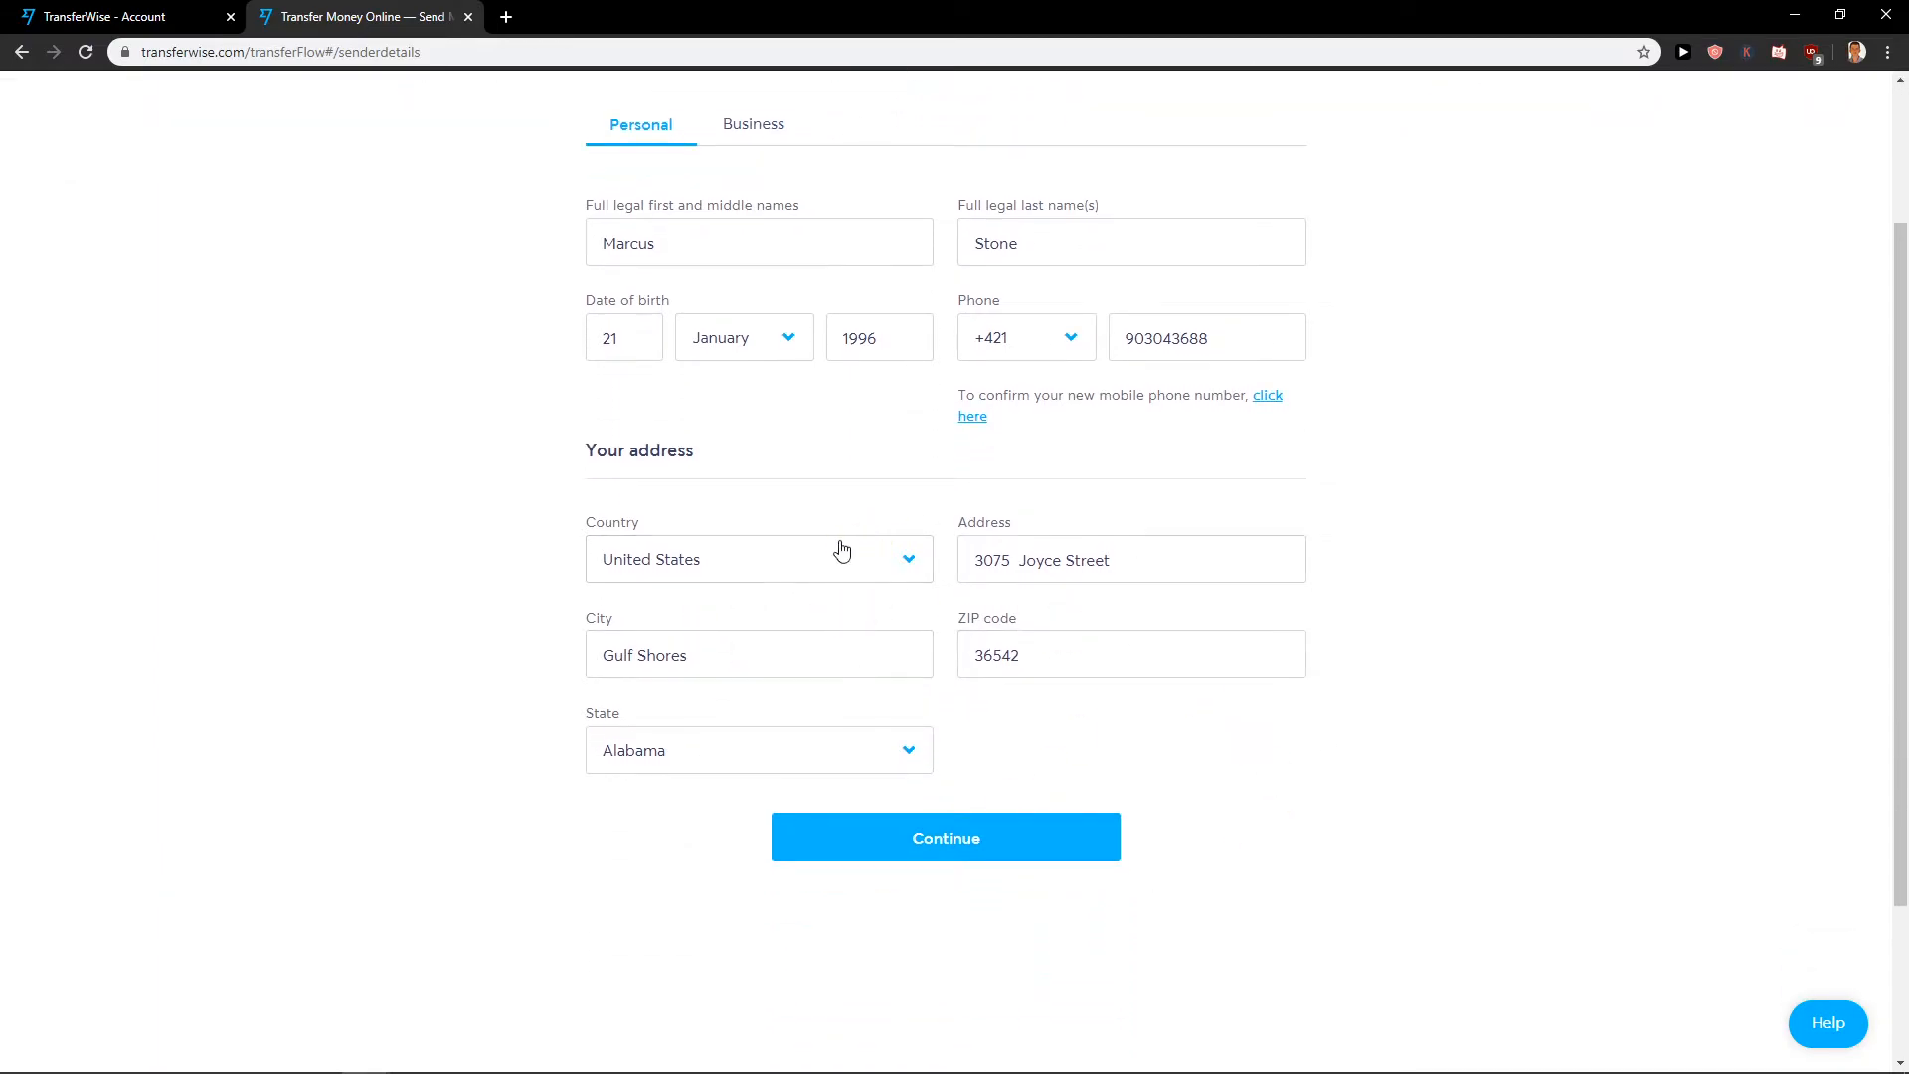
pyautogui.scroll(3)
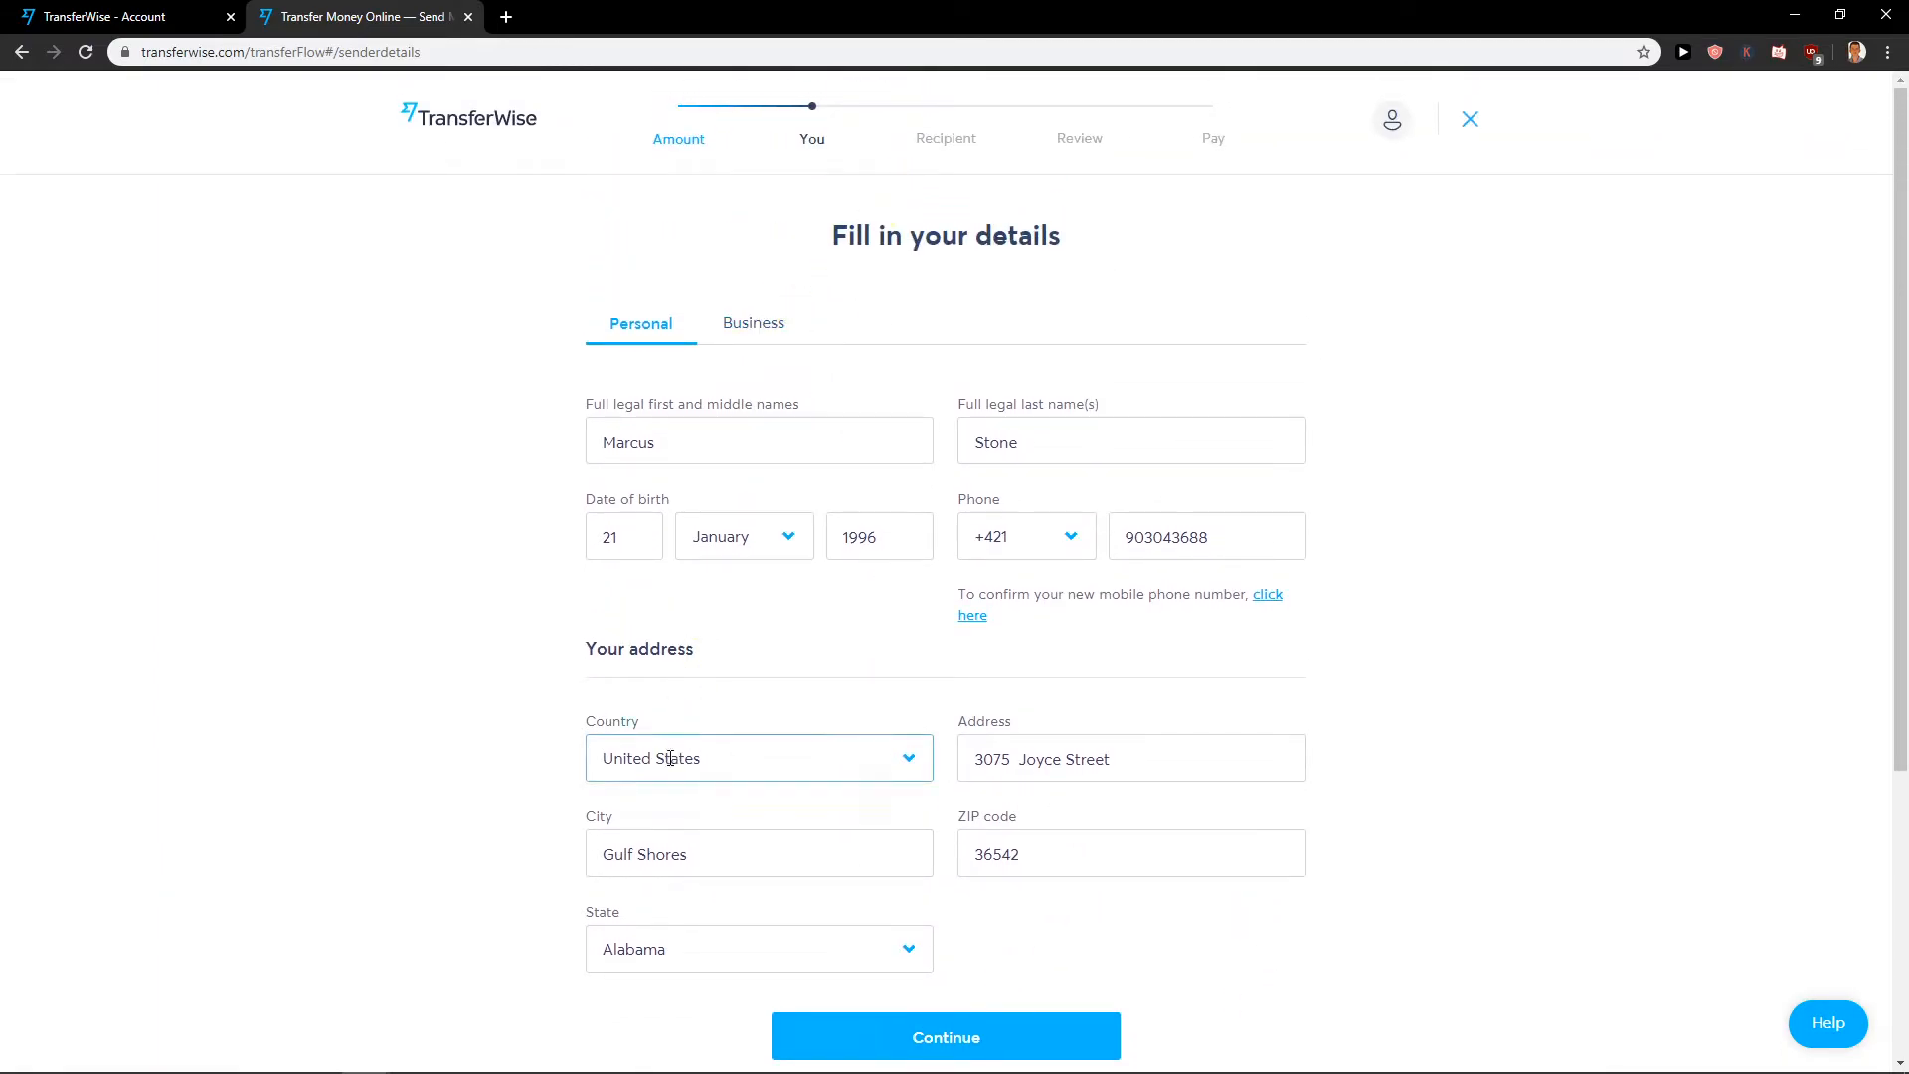
pyautogui.click(757, 758)
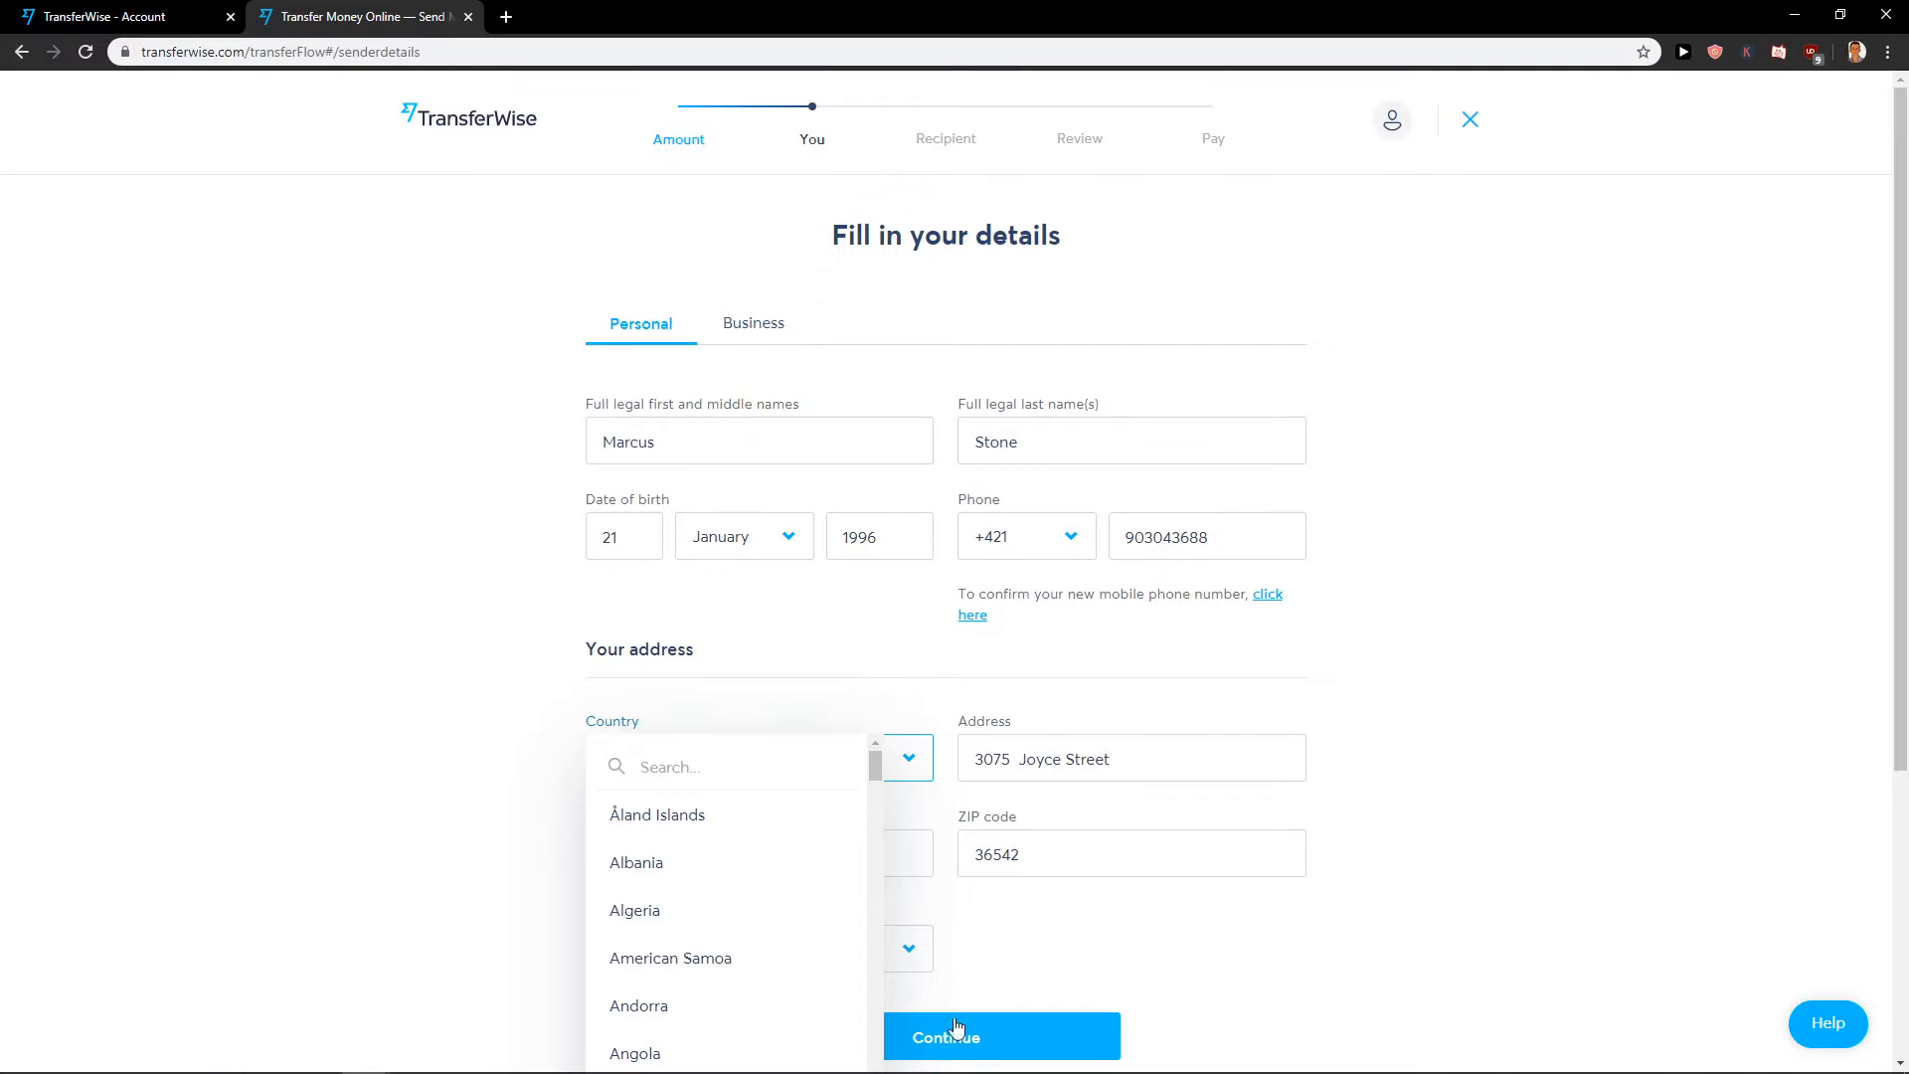
pyautogui.click(1001, 1036)
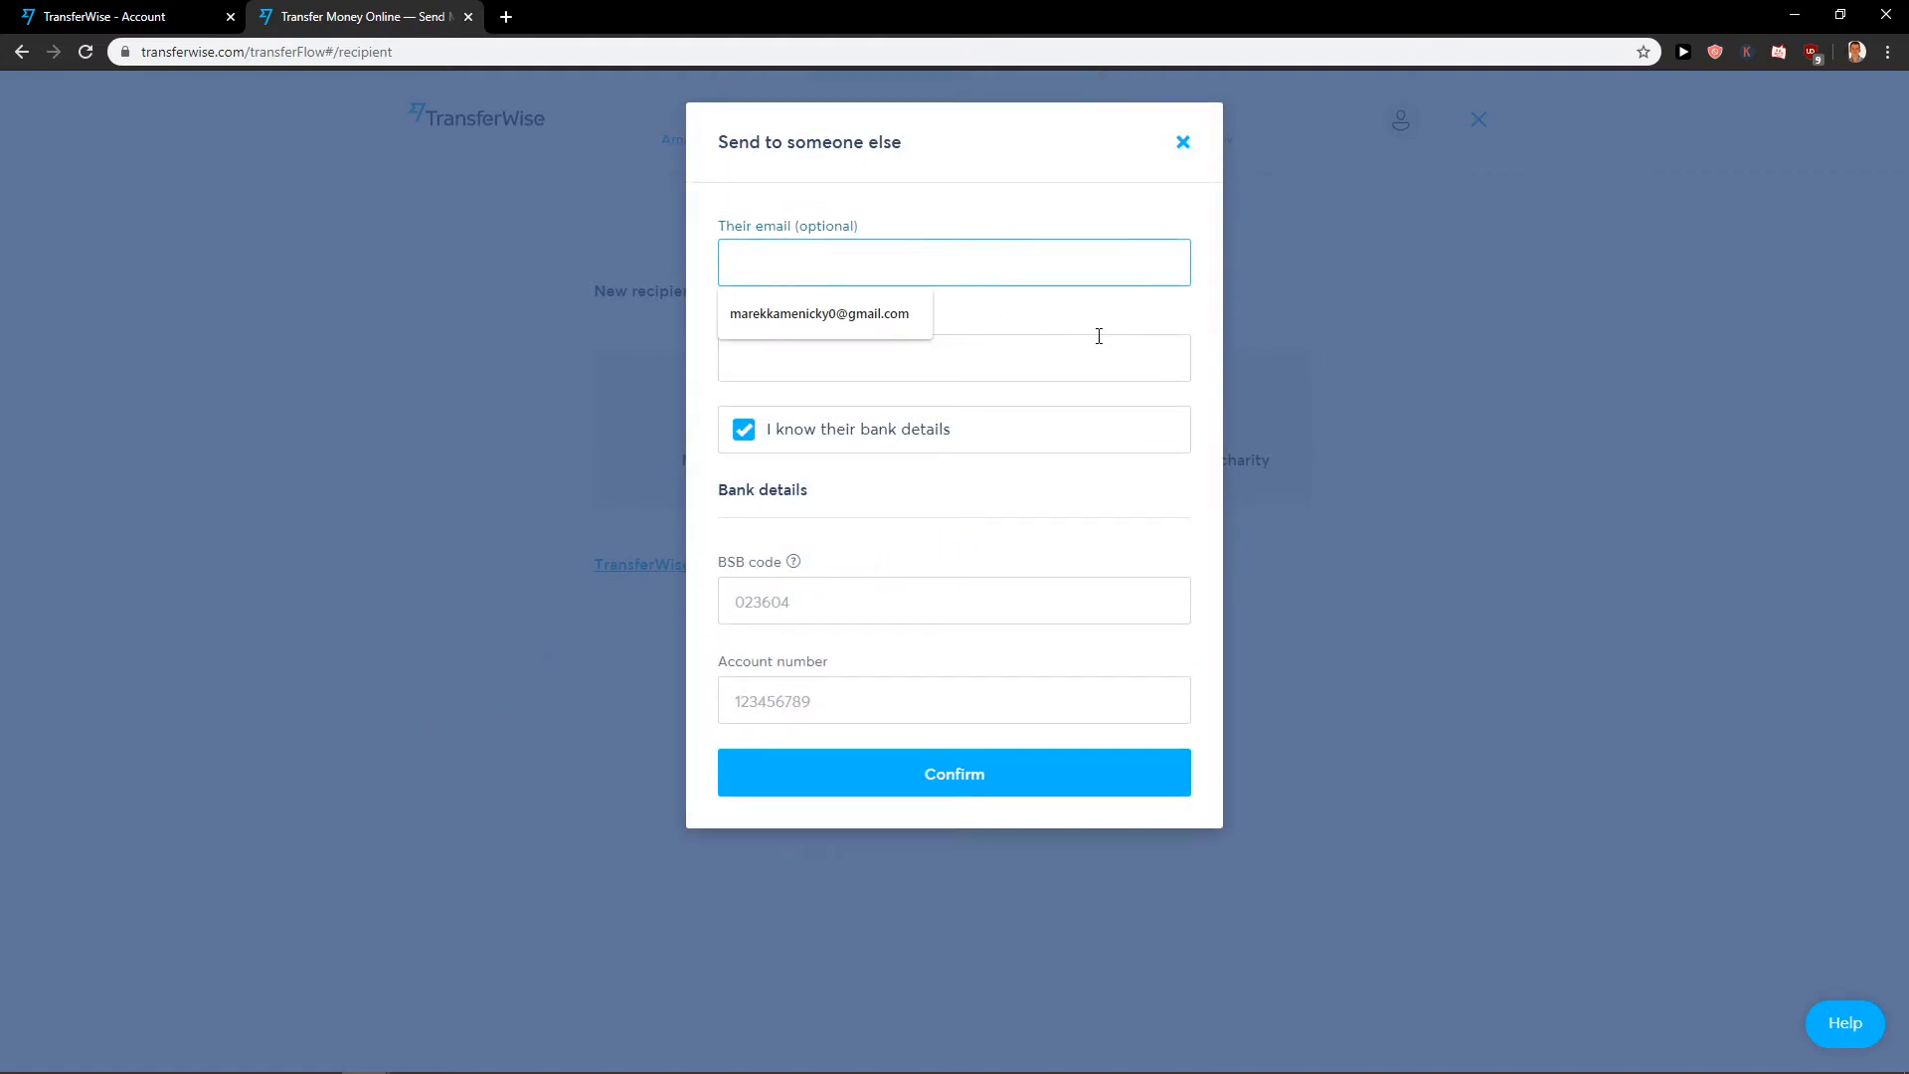
pyautogui.click(953, 772)
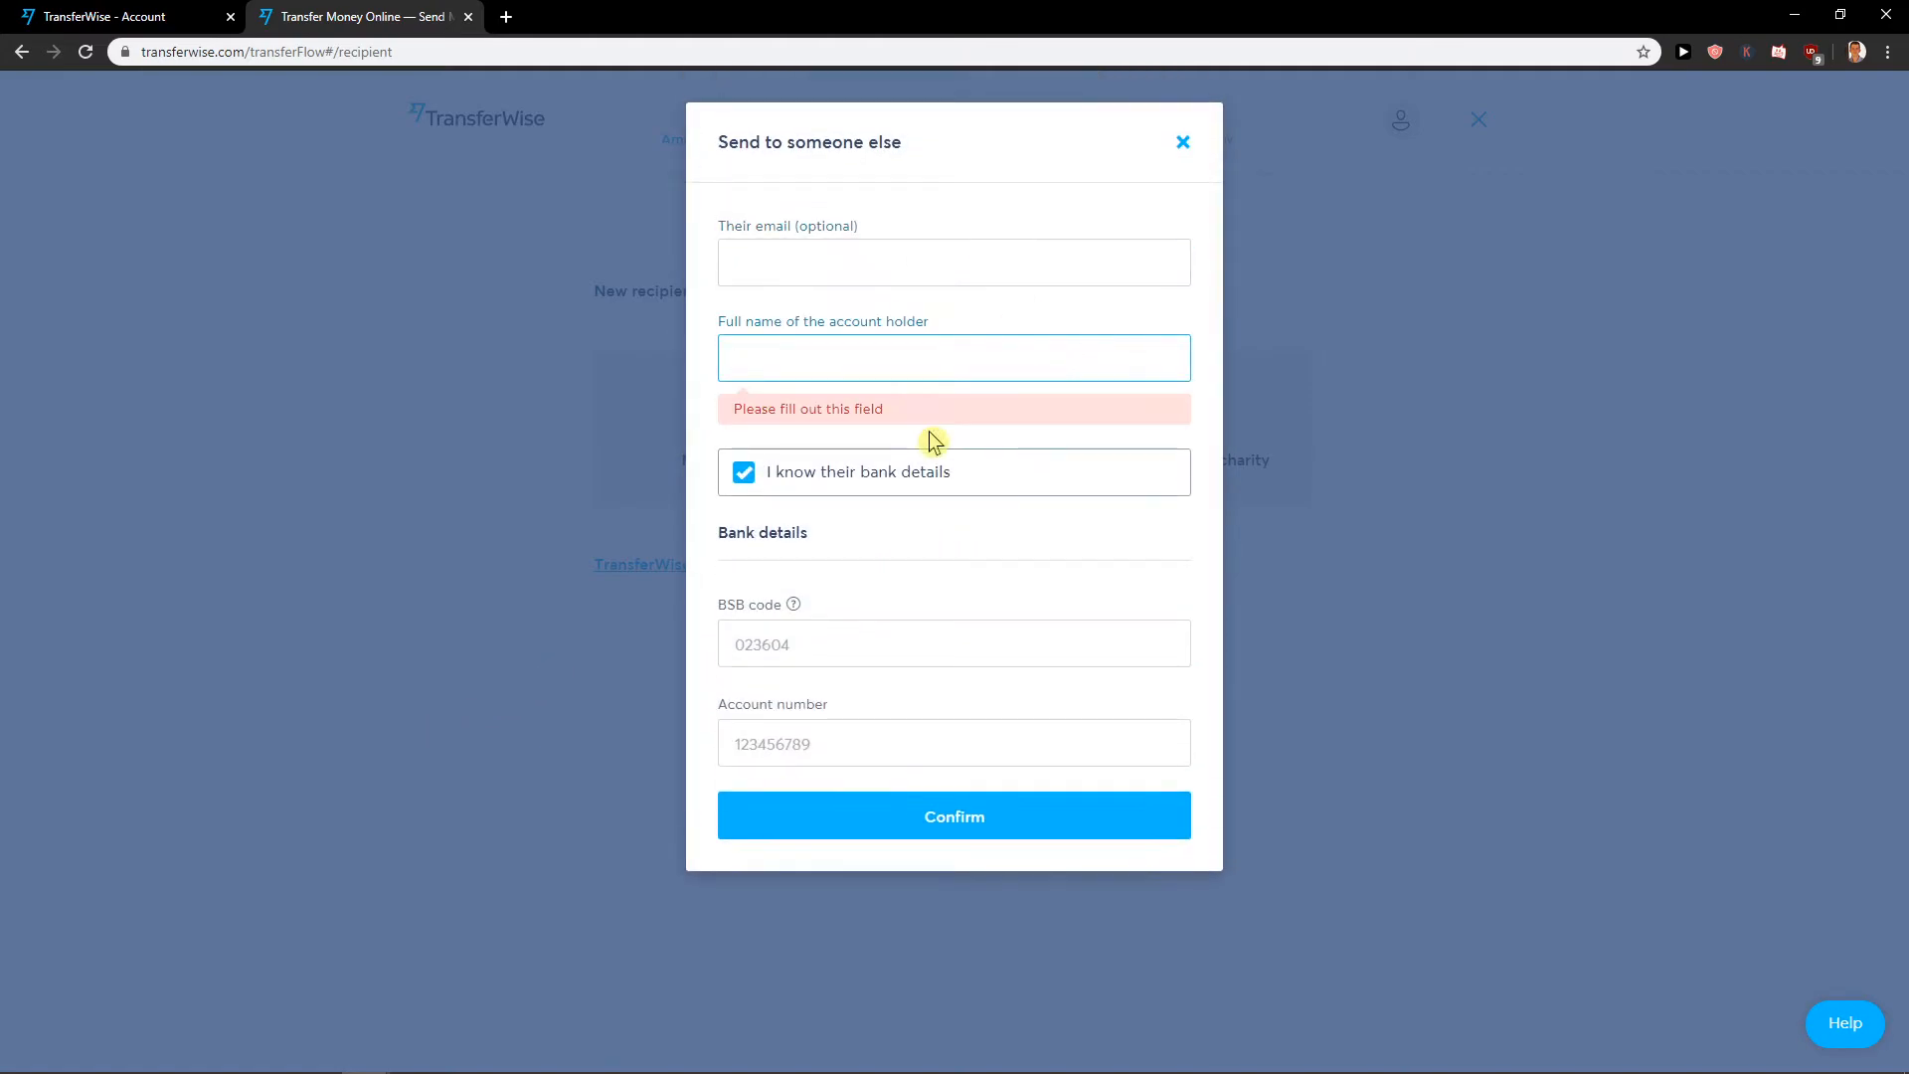
pyautogui.click(953, 263)
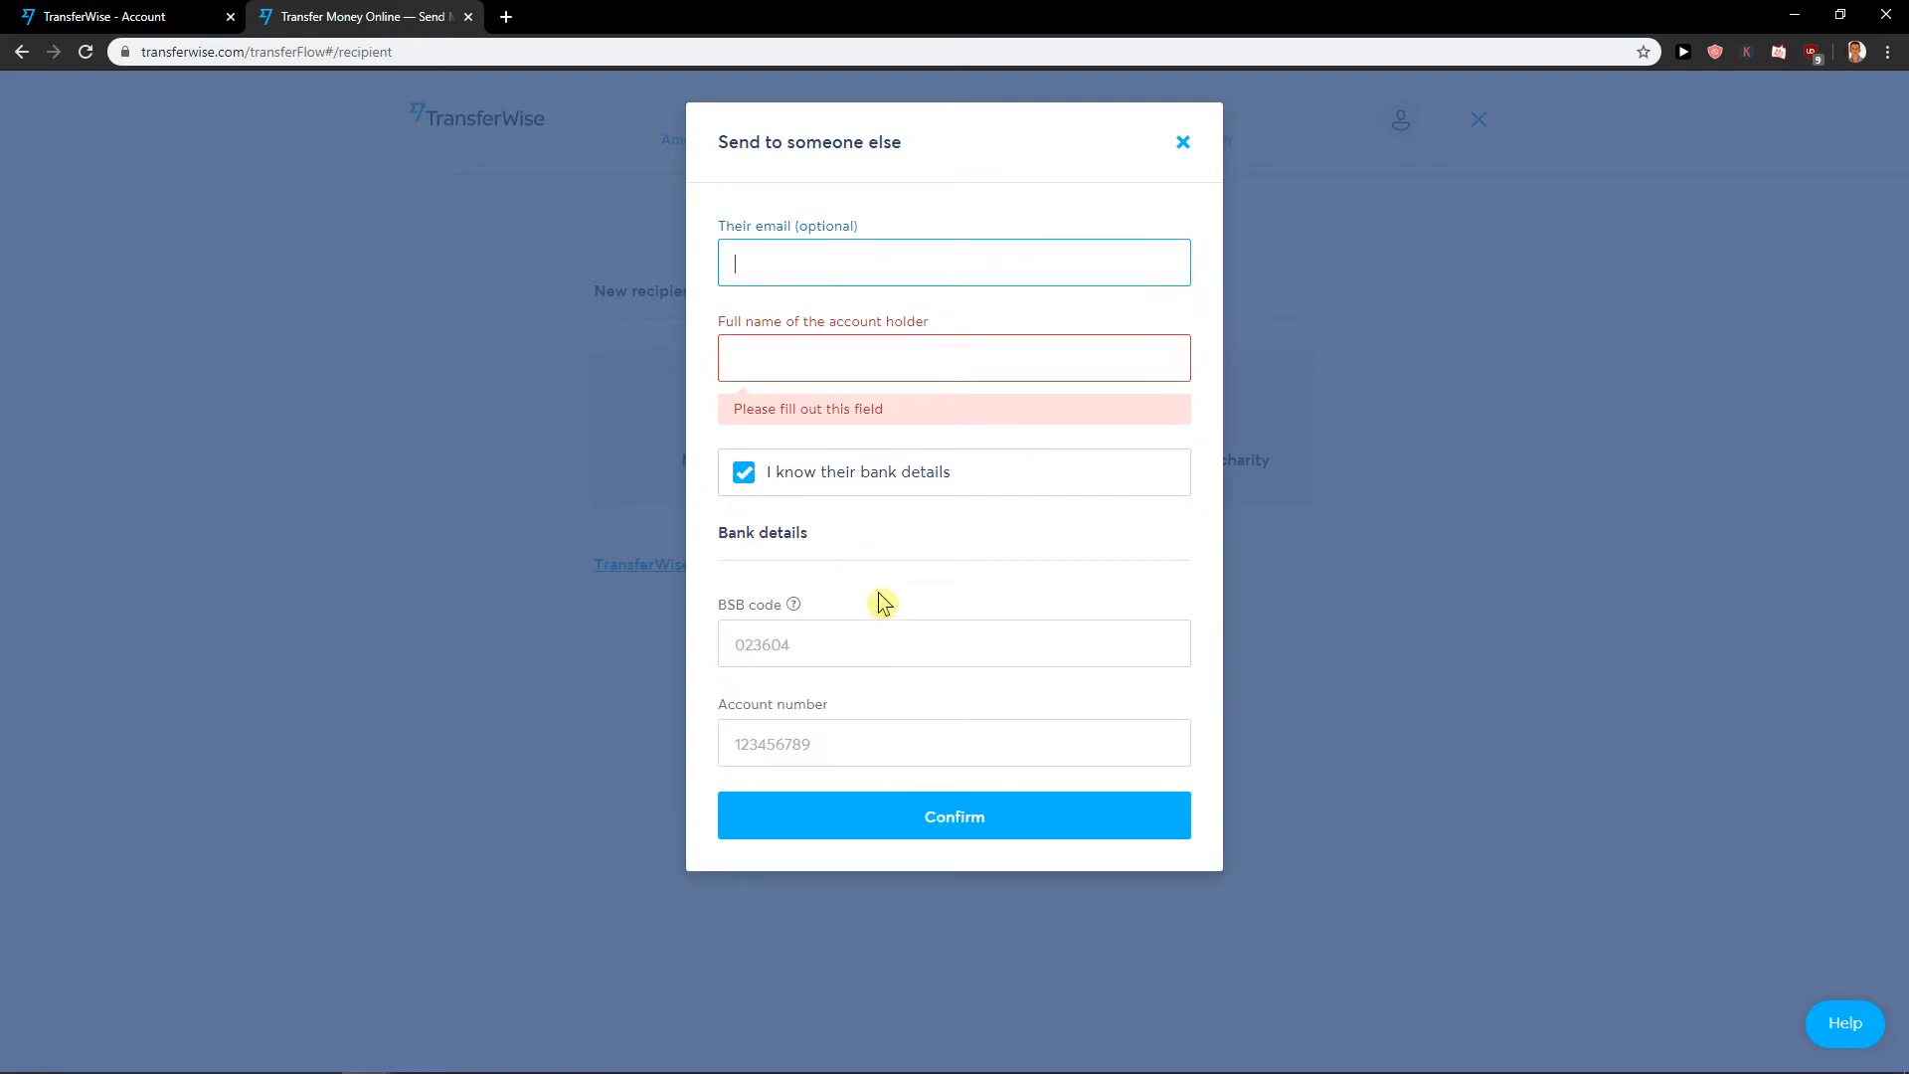
pyautogui.click(955, 642)
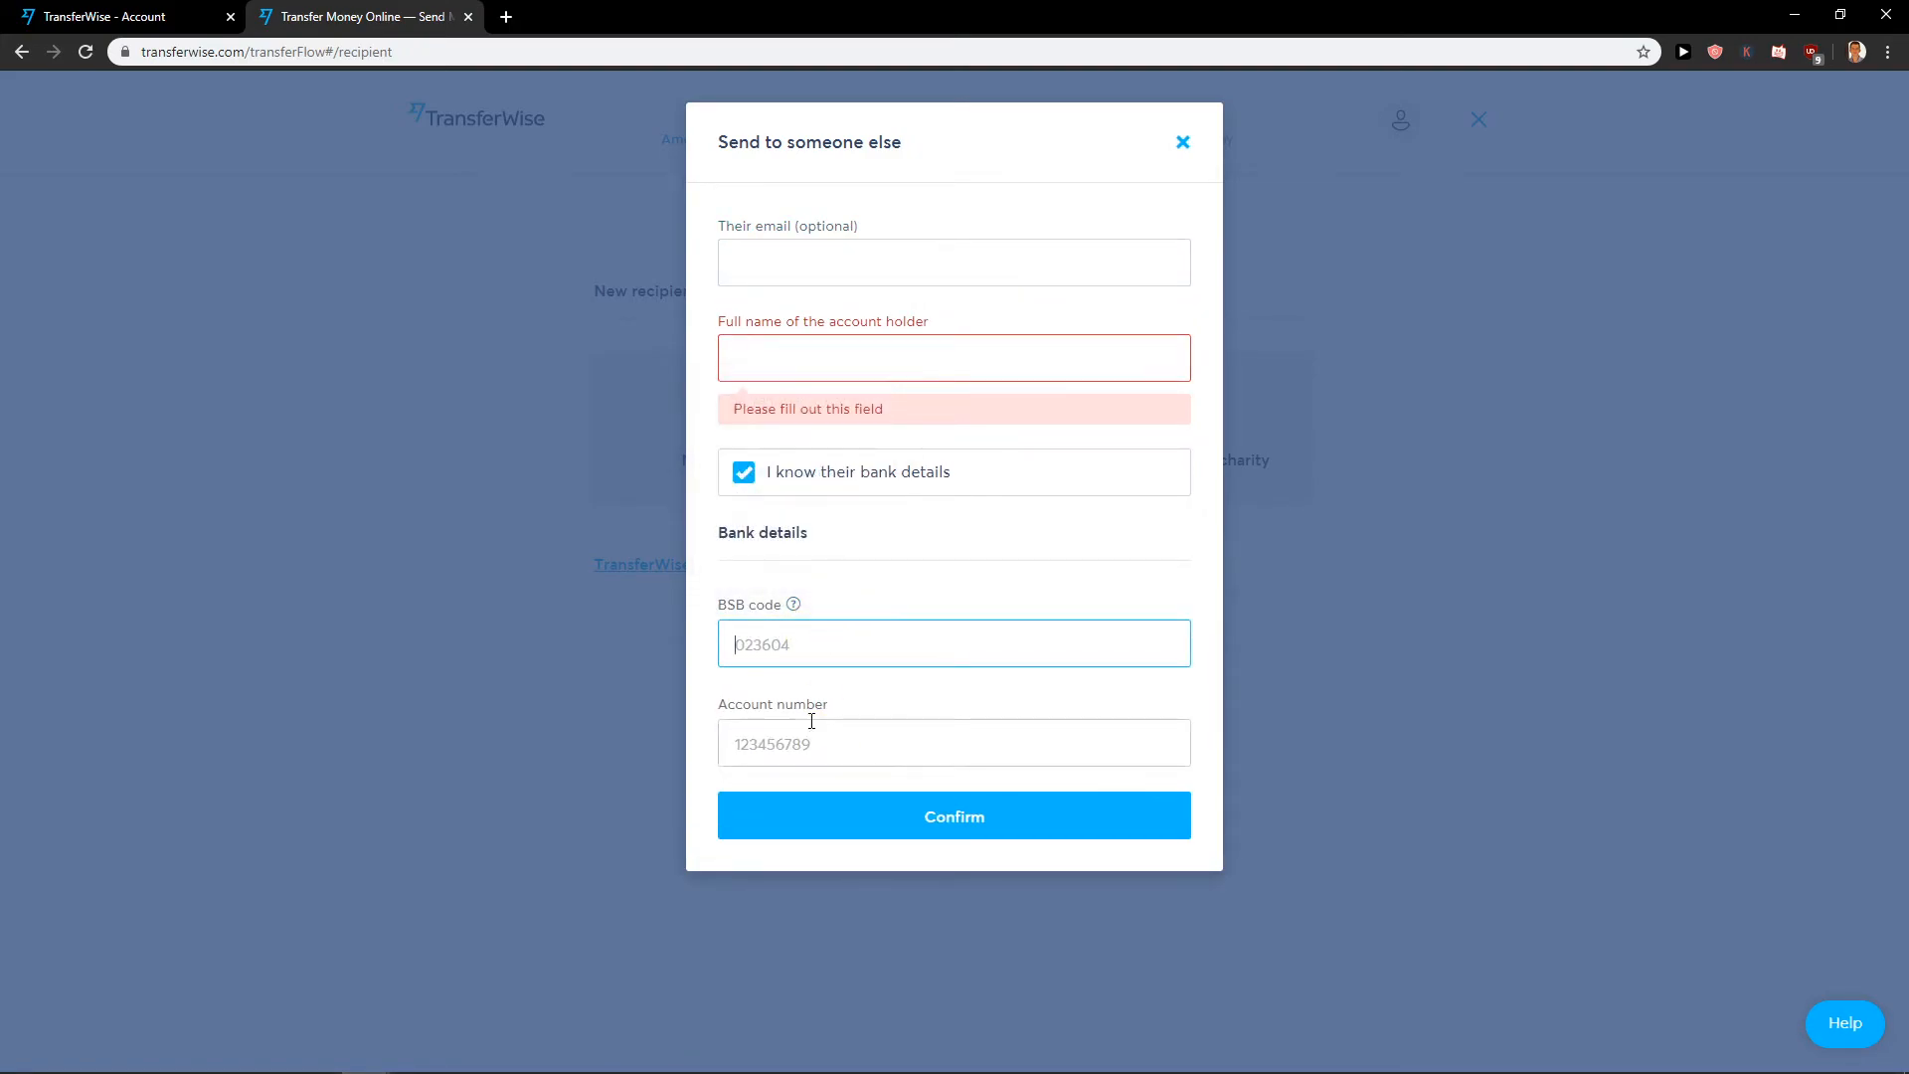
pyautogui.click(952, 816)
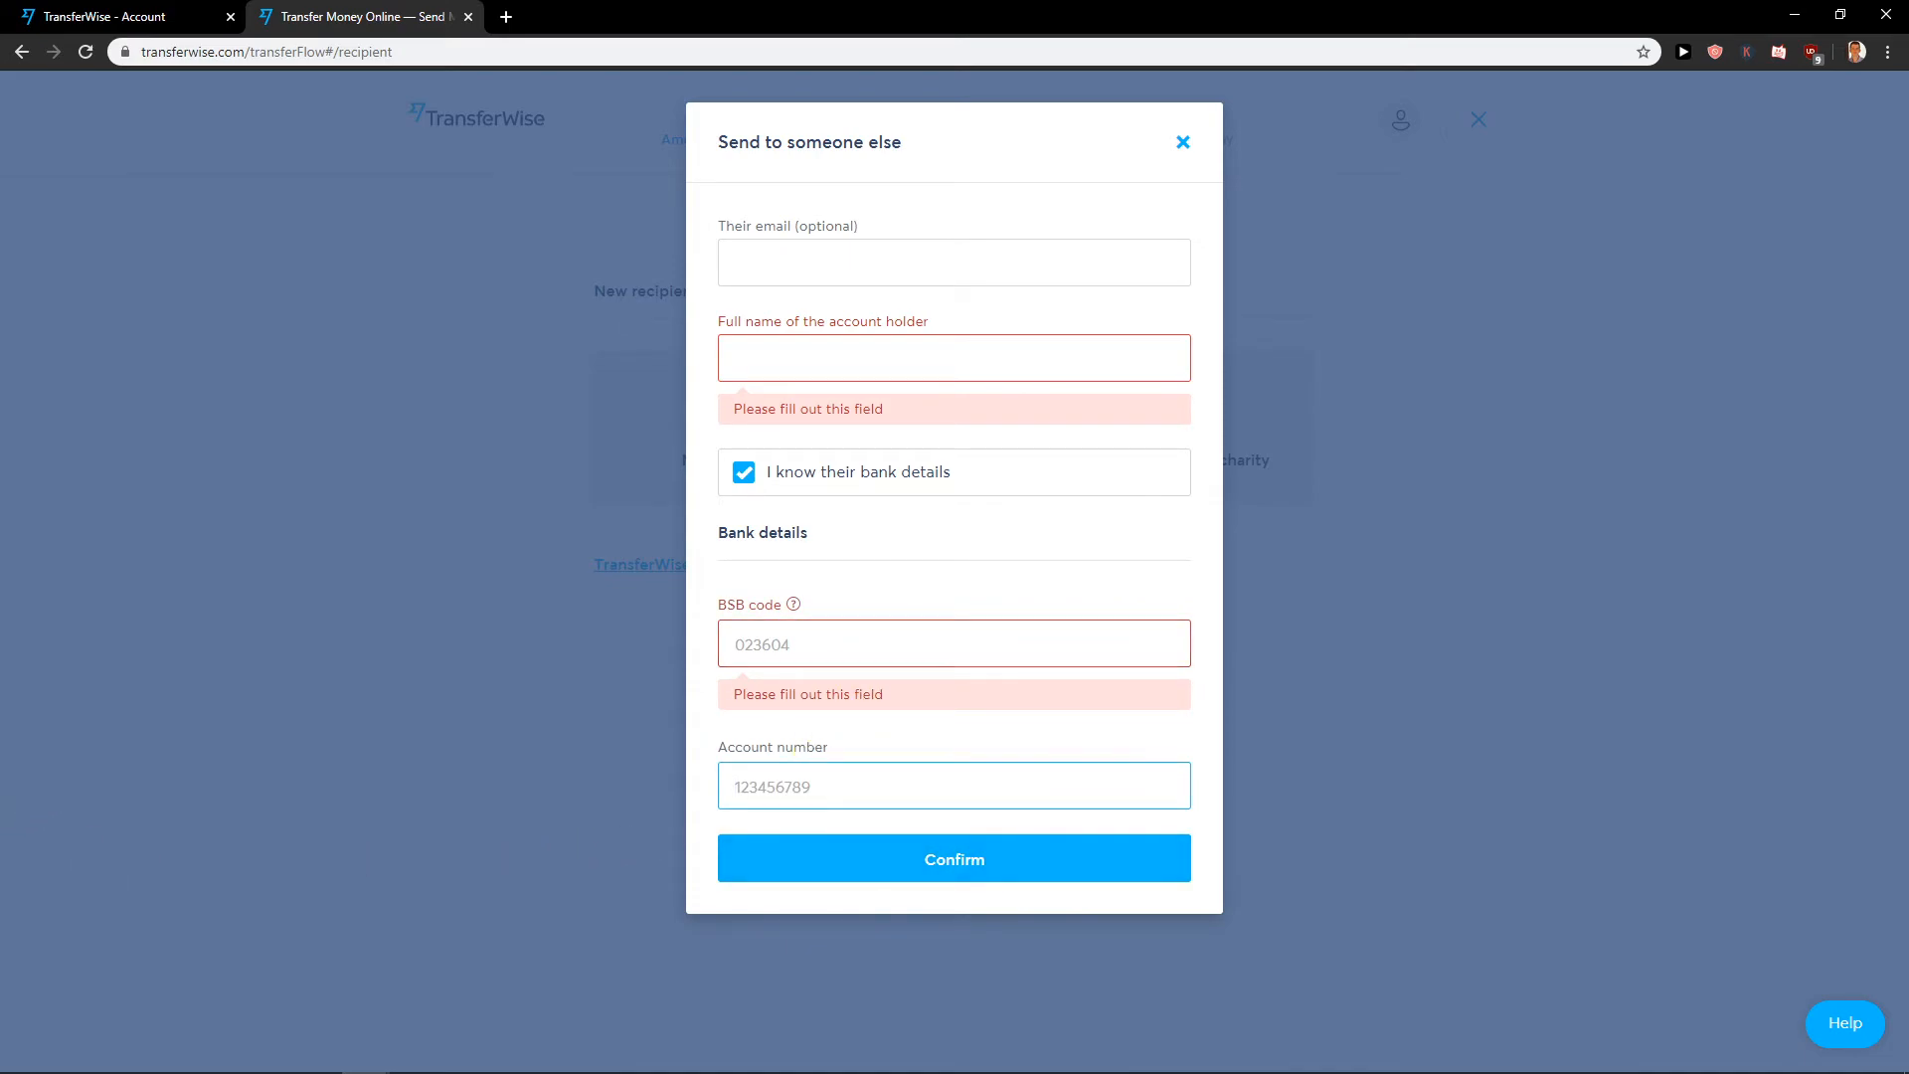
pyautogui.click(953, 785)
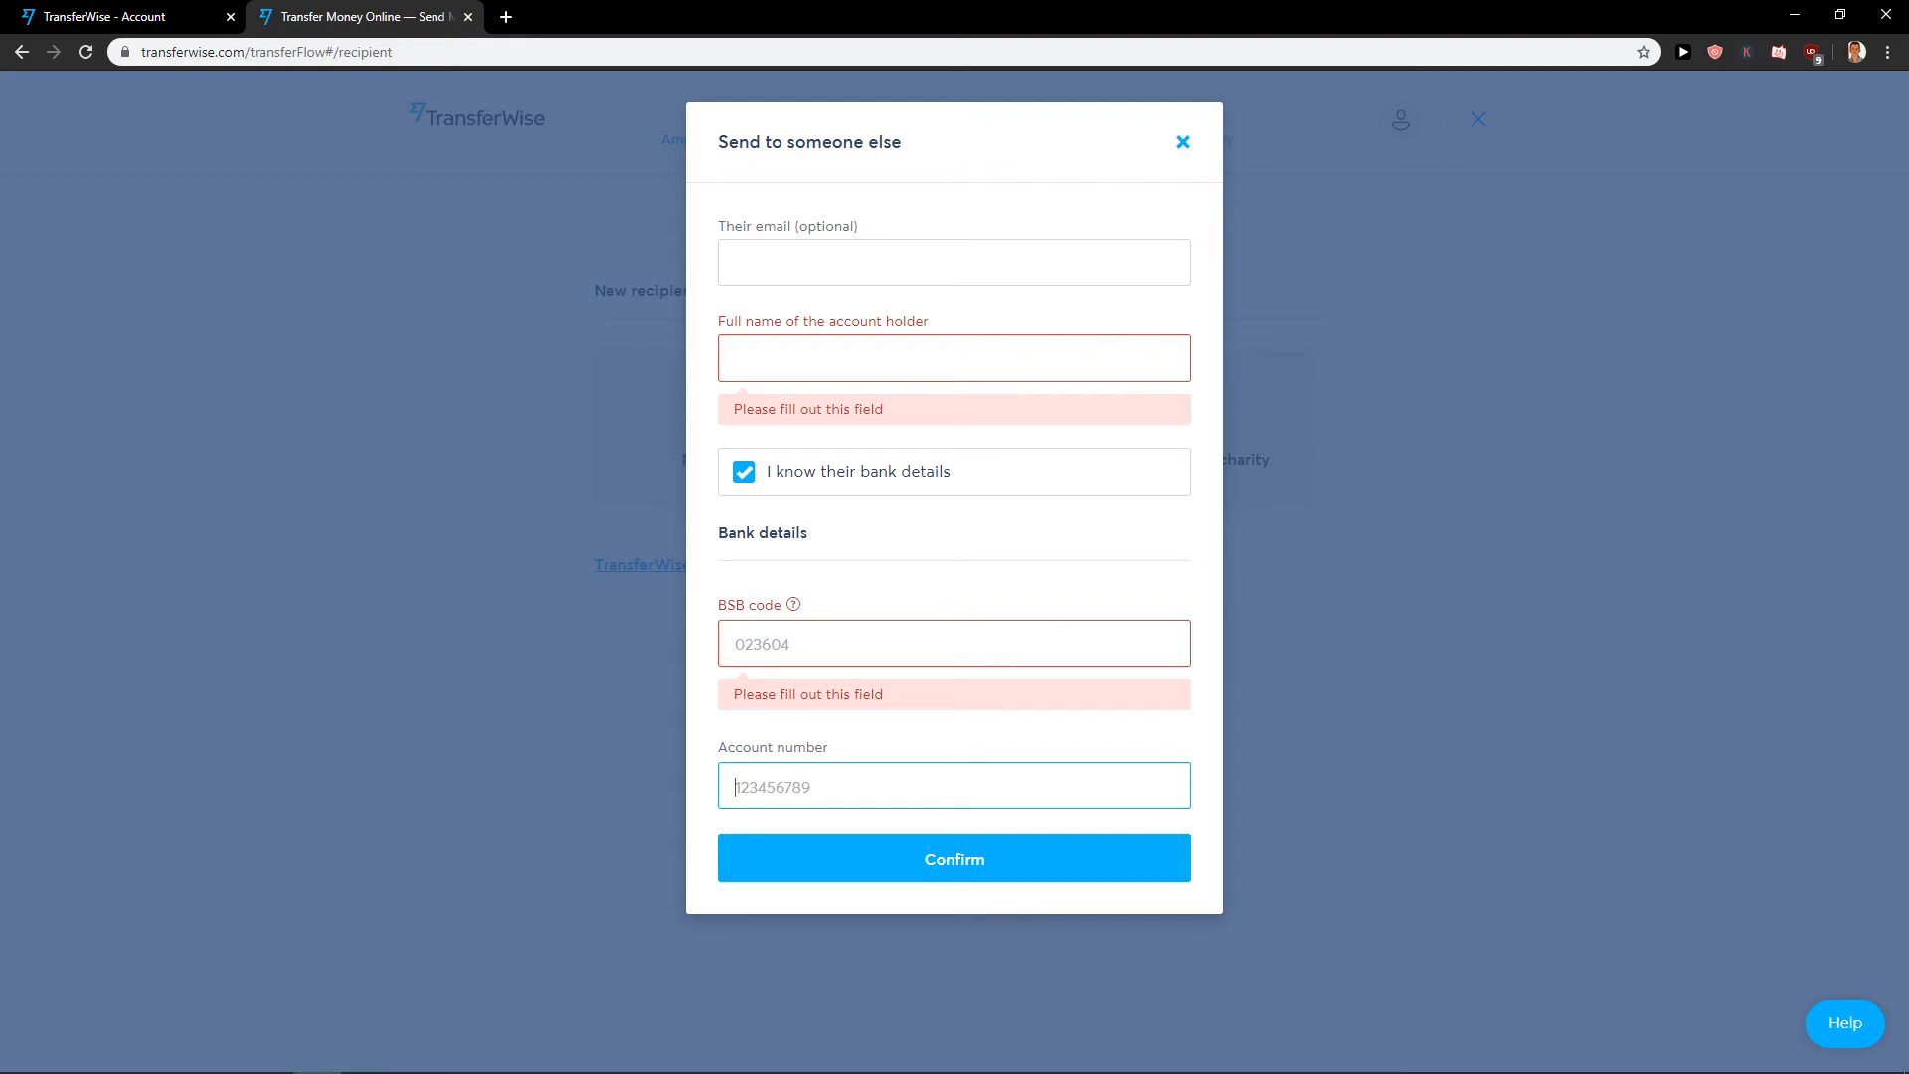